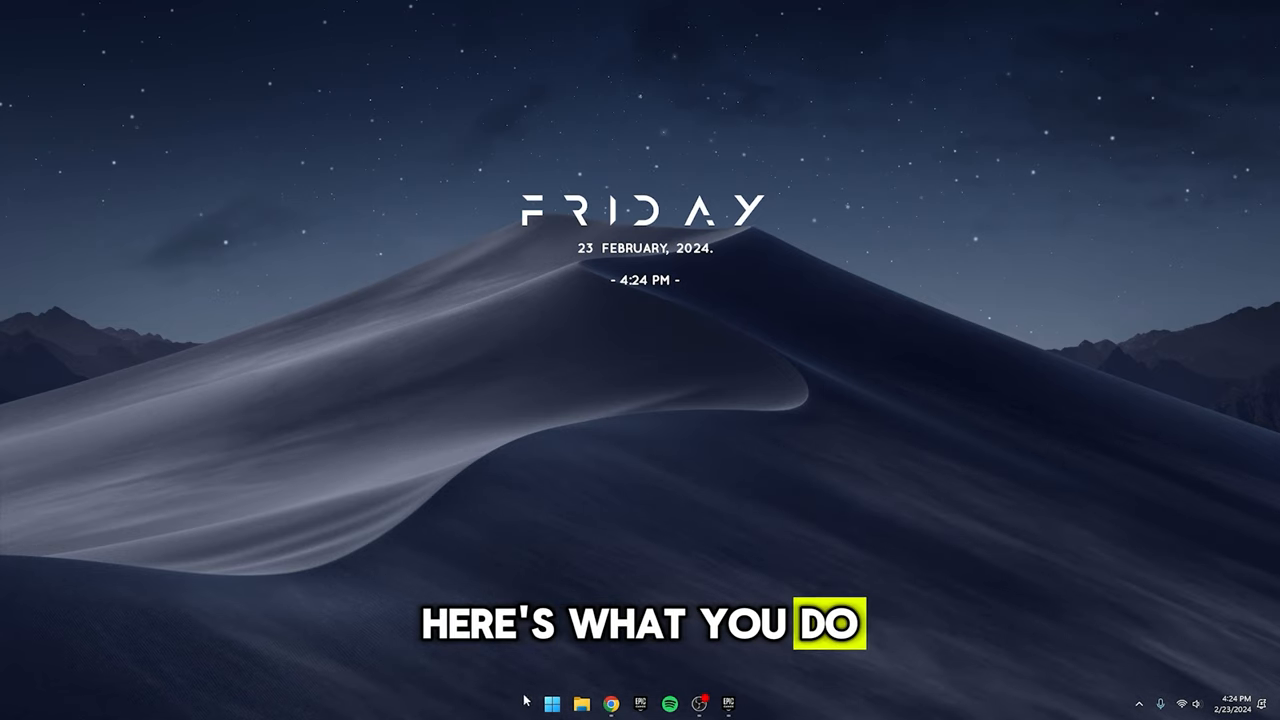
Search 'power' and reach the Power Options page with High performance selected.
text(power)
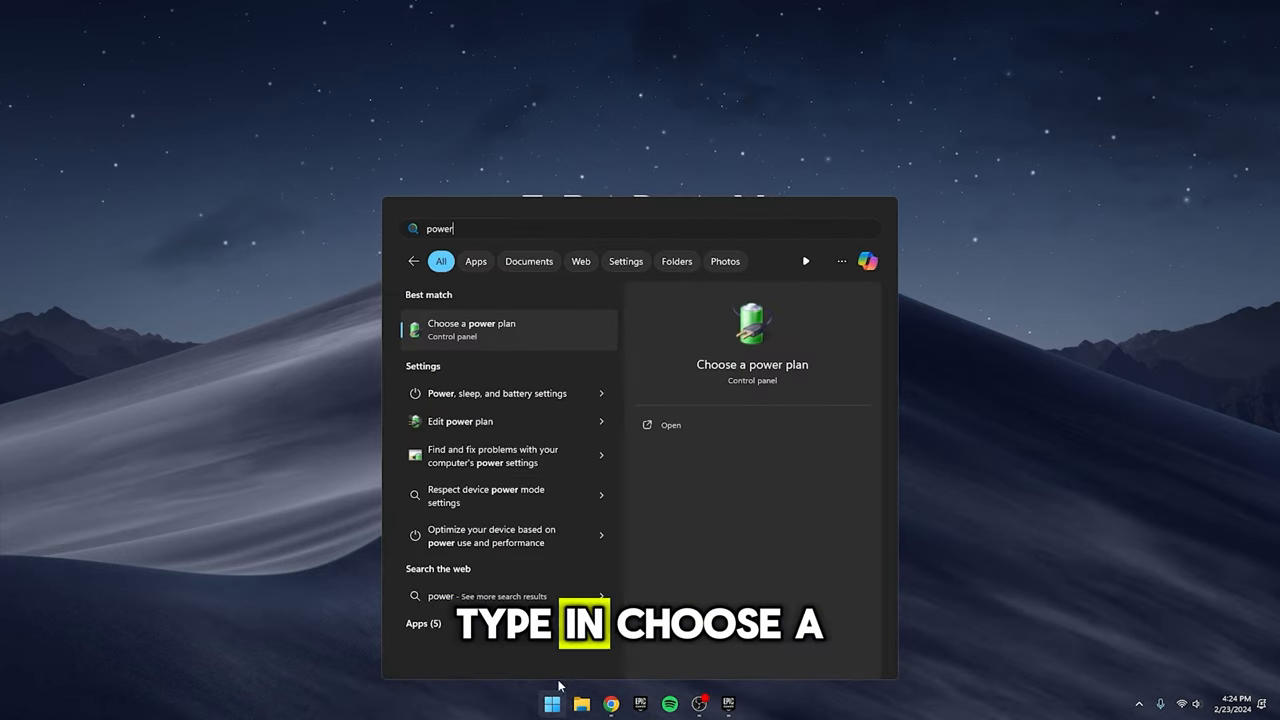
key(enter)
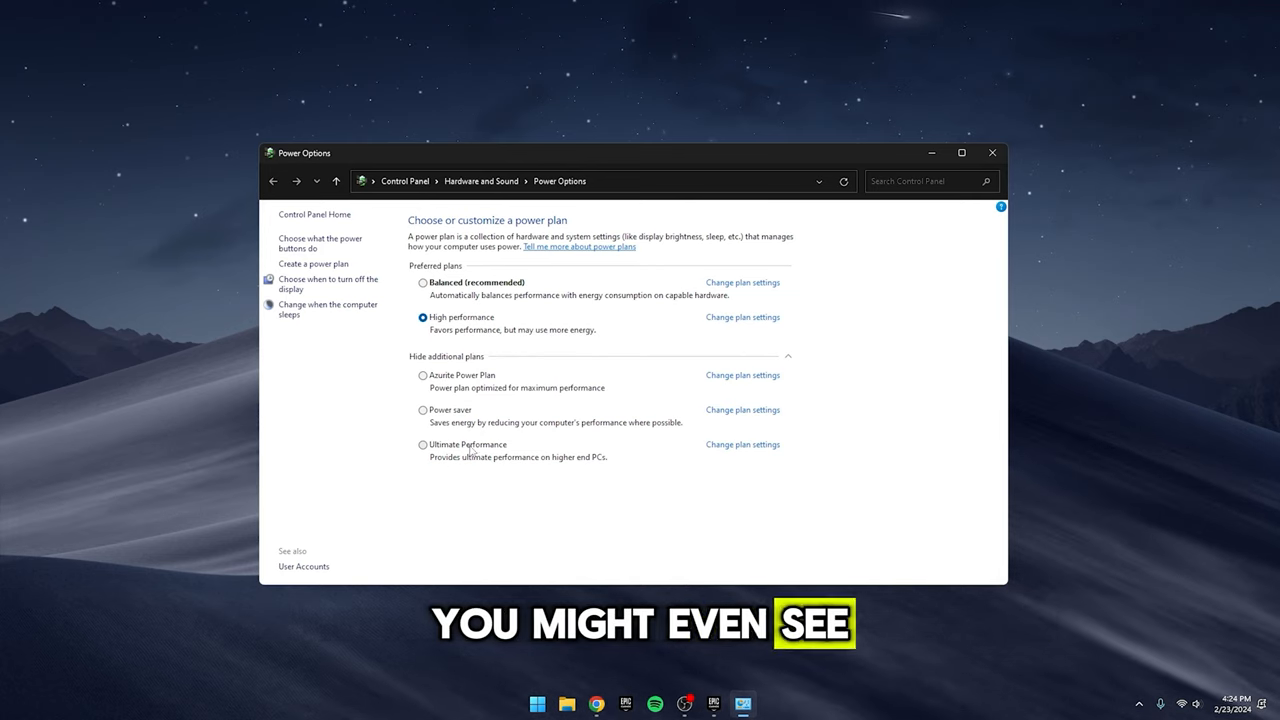
mouse_move(470, 450)
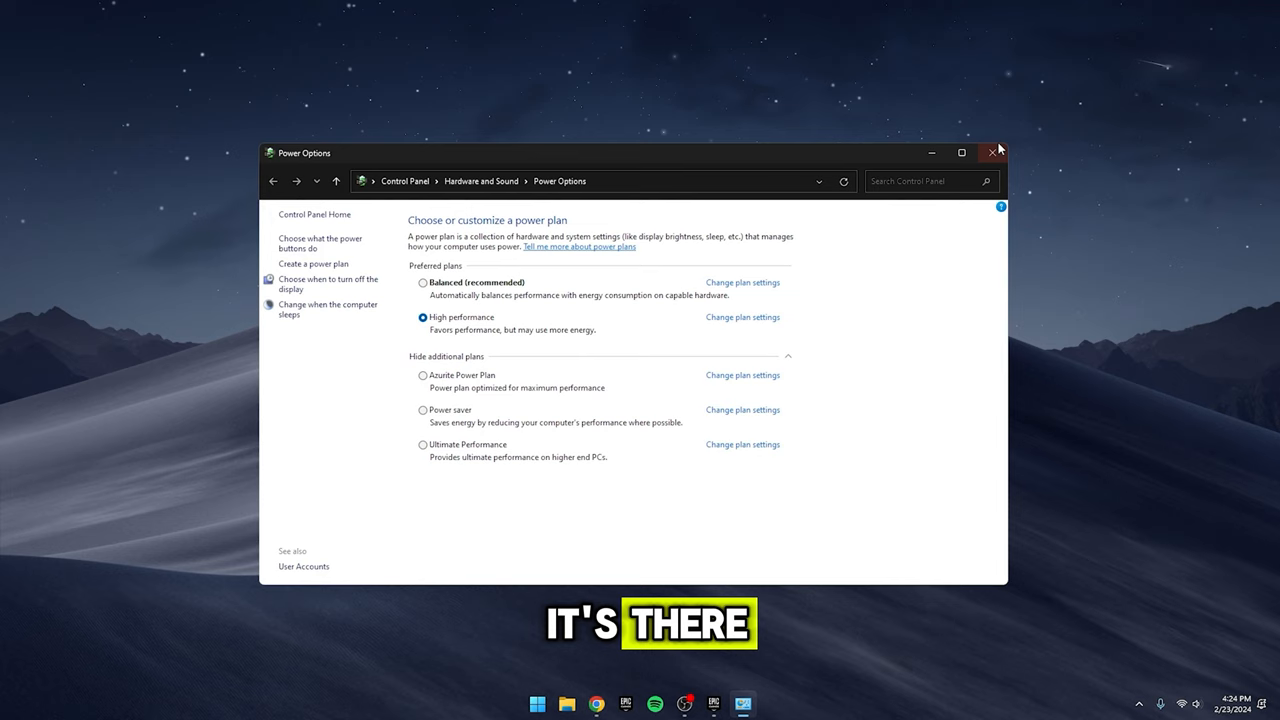
Add the FortniteClient executable from the Win64 folder to Graphics settings for custom options.
click(997, 153)
text(grap)
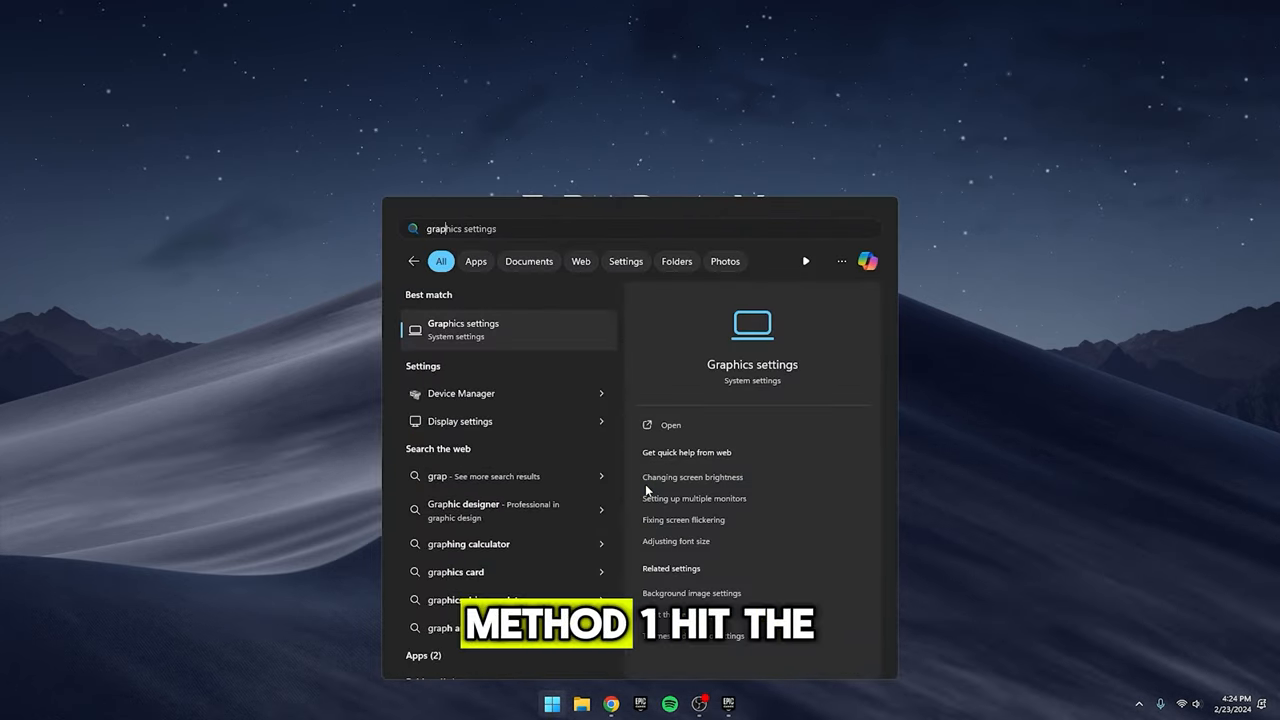
click(462, 329)
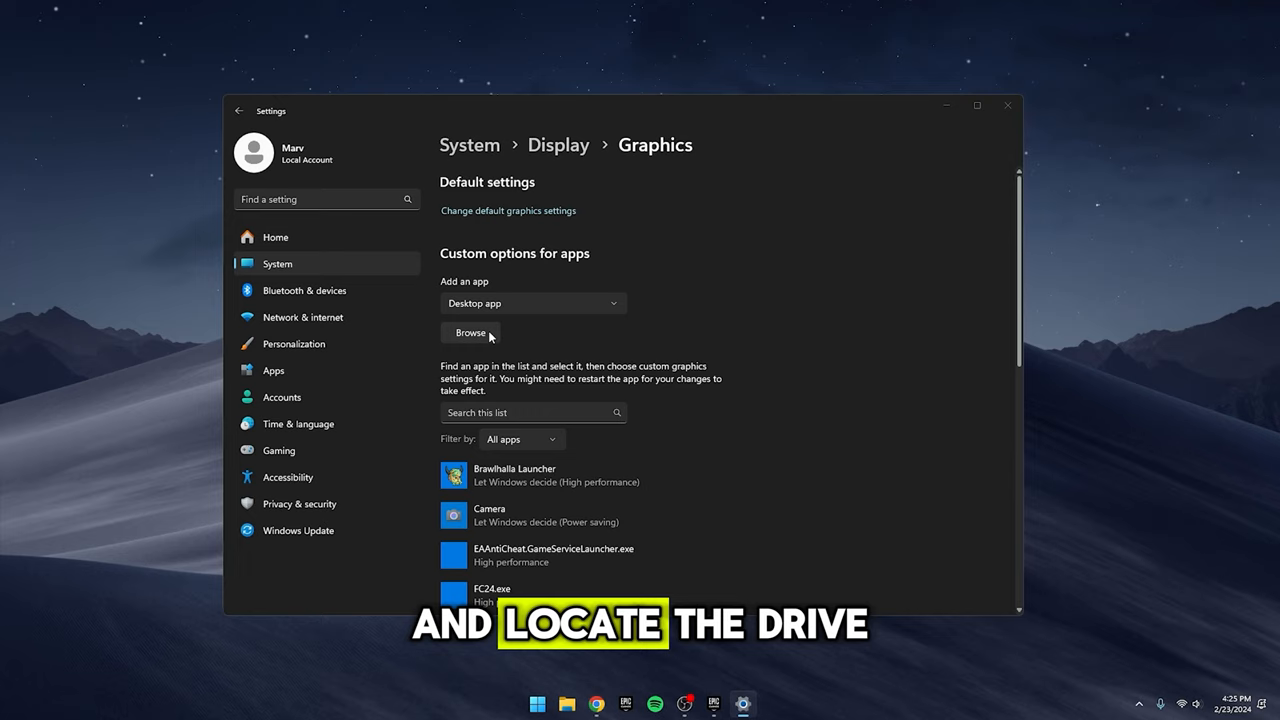
click(470, 333)
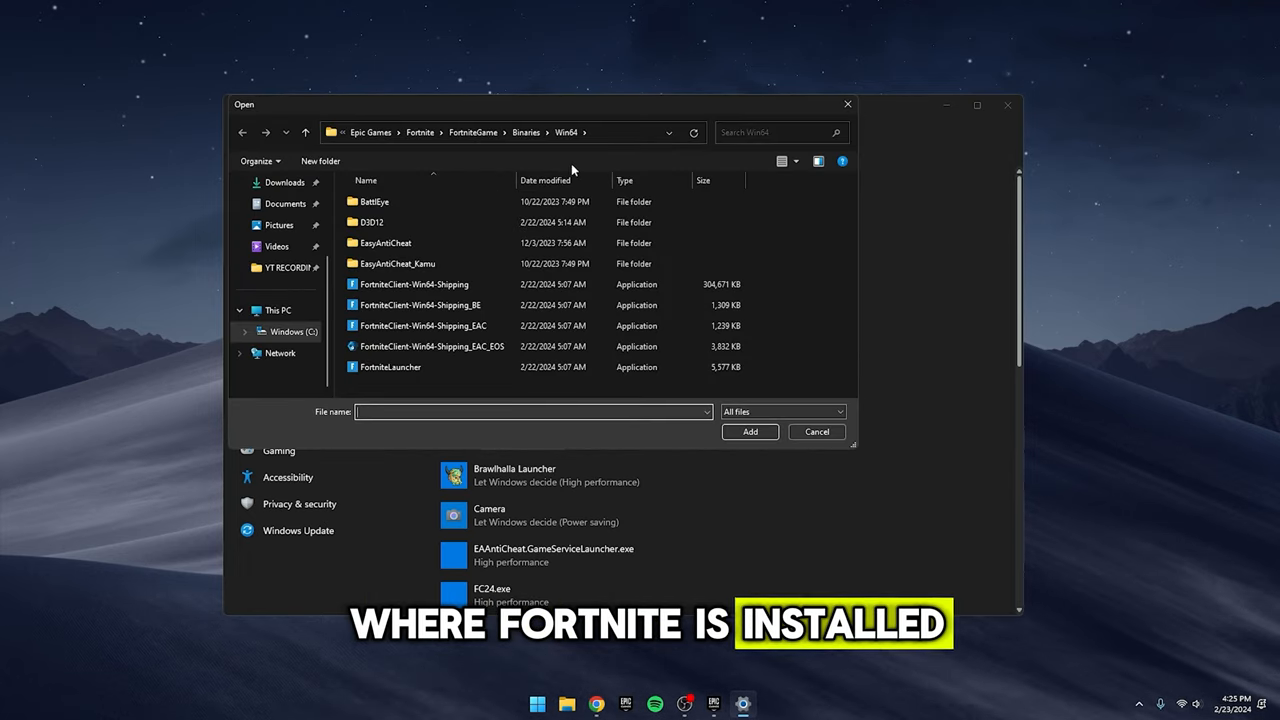
mouse_move(420, 132)
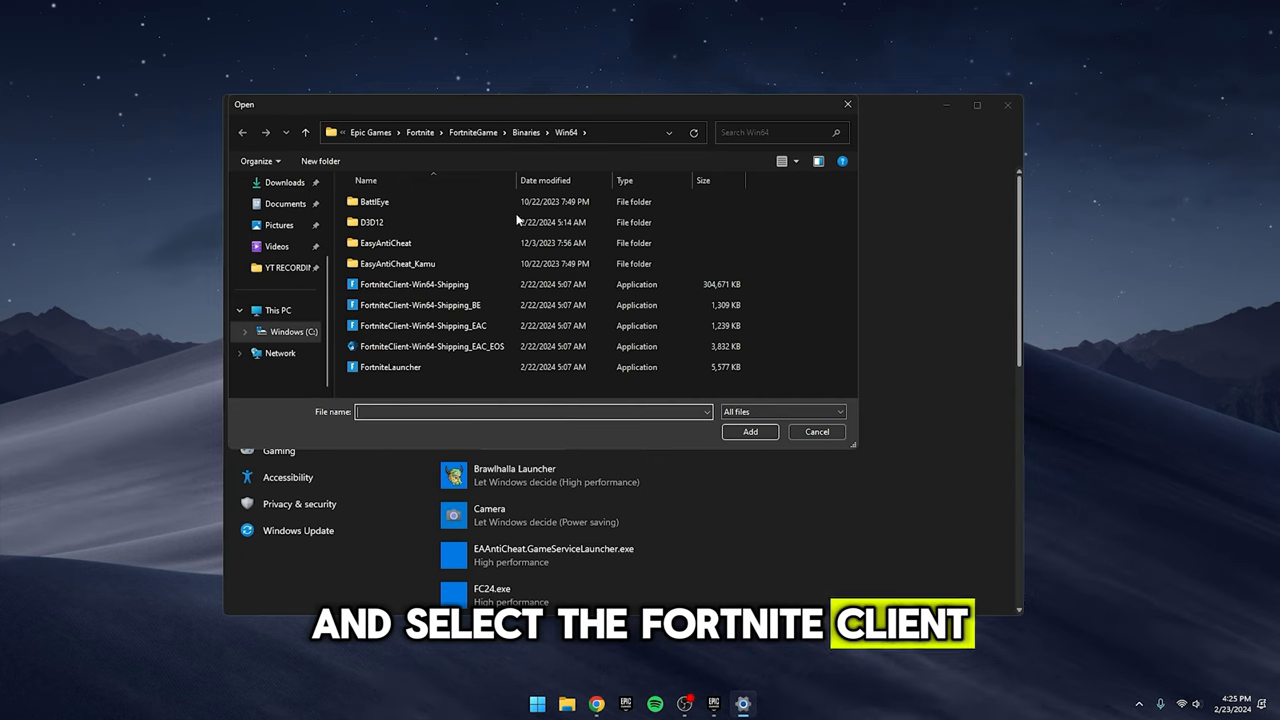
click(413, 284)
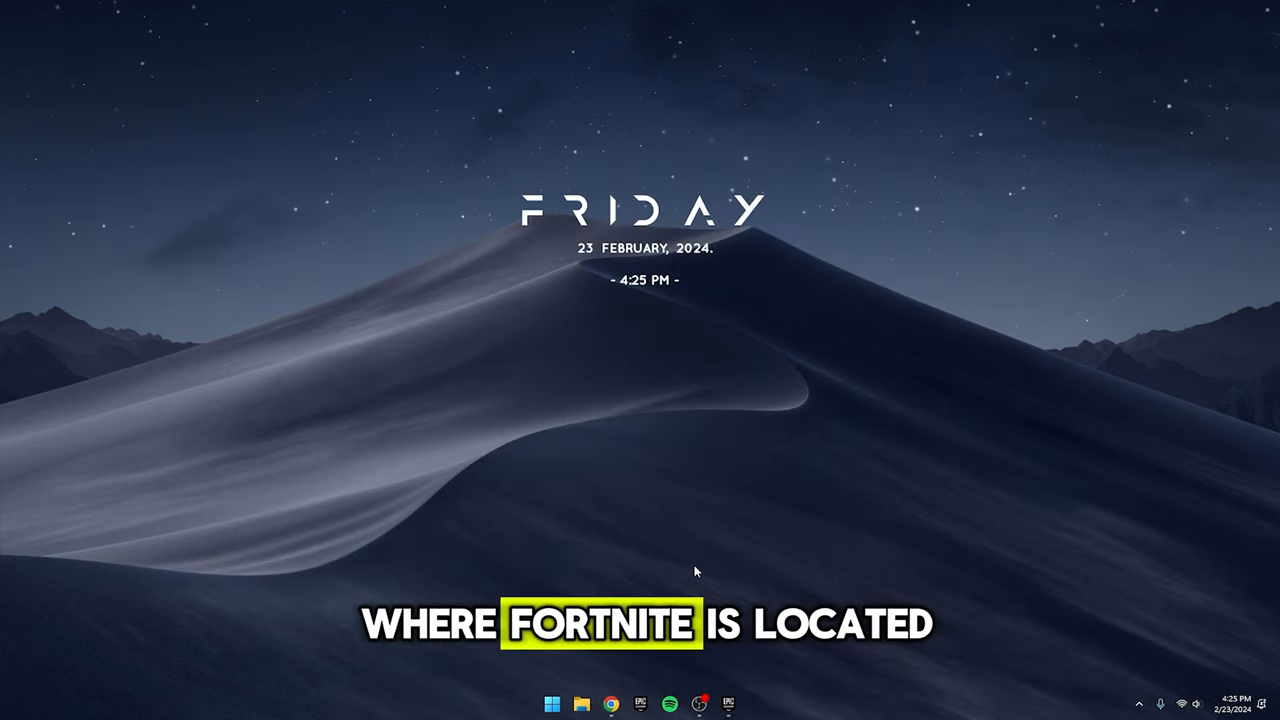
Launch the Epic Games Launcher from the taskbar and show the game Library.
click(727, 704)
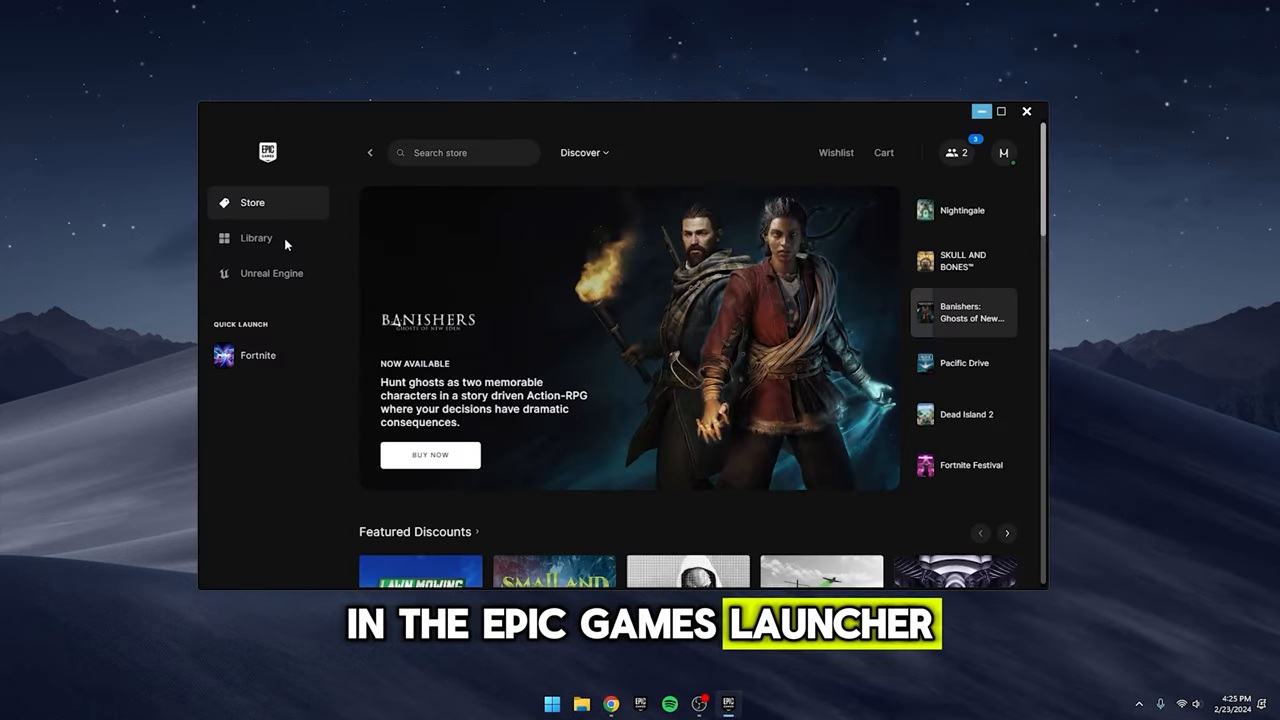
click(256, 238)
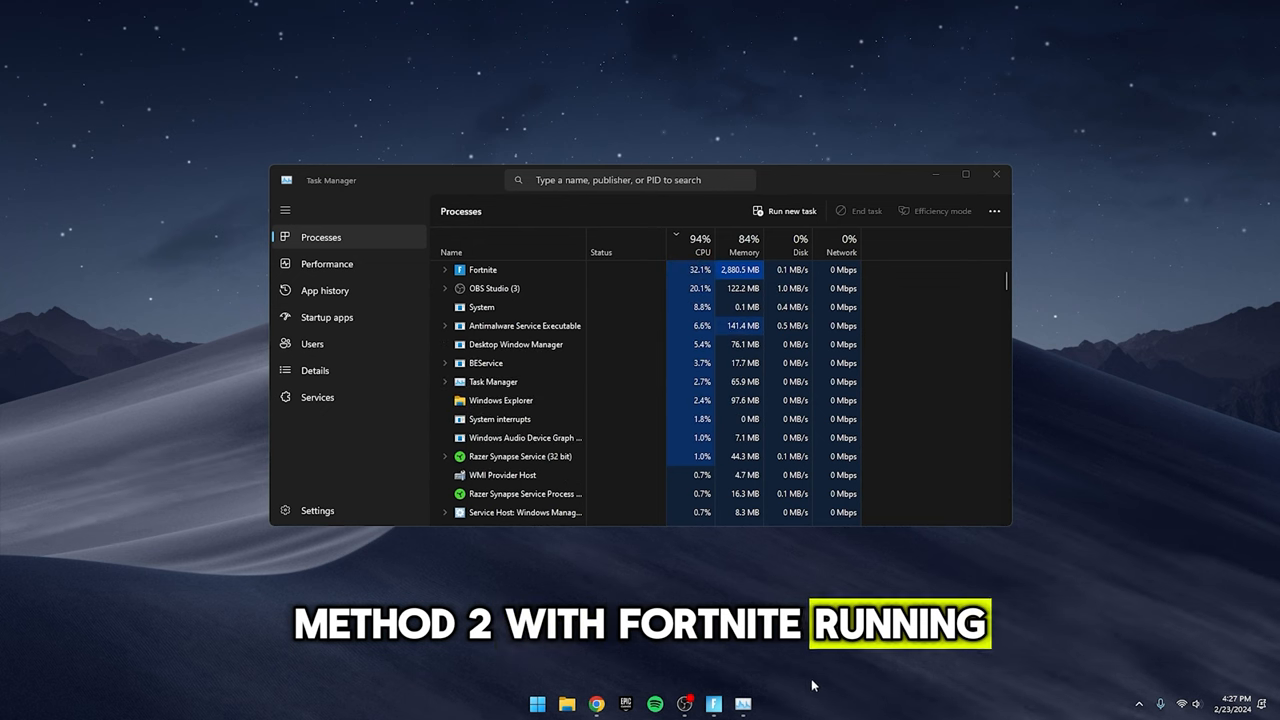
Locate FortniteClient-Win64-Shipping.exe in Task Manager's Details list and bring up its options.
right_click(810, 685)
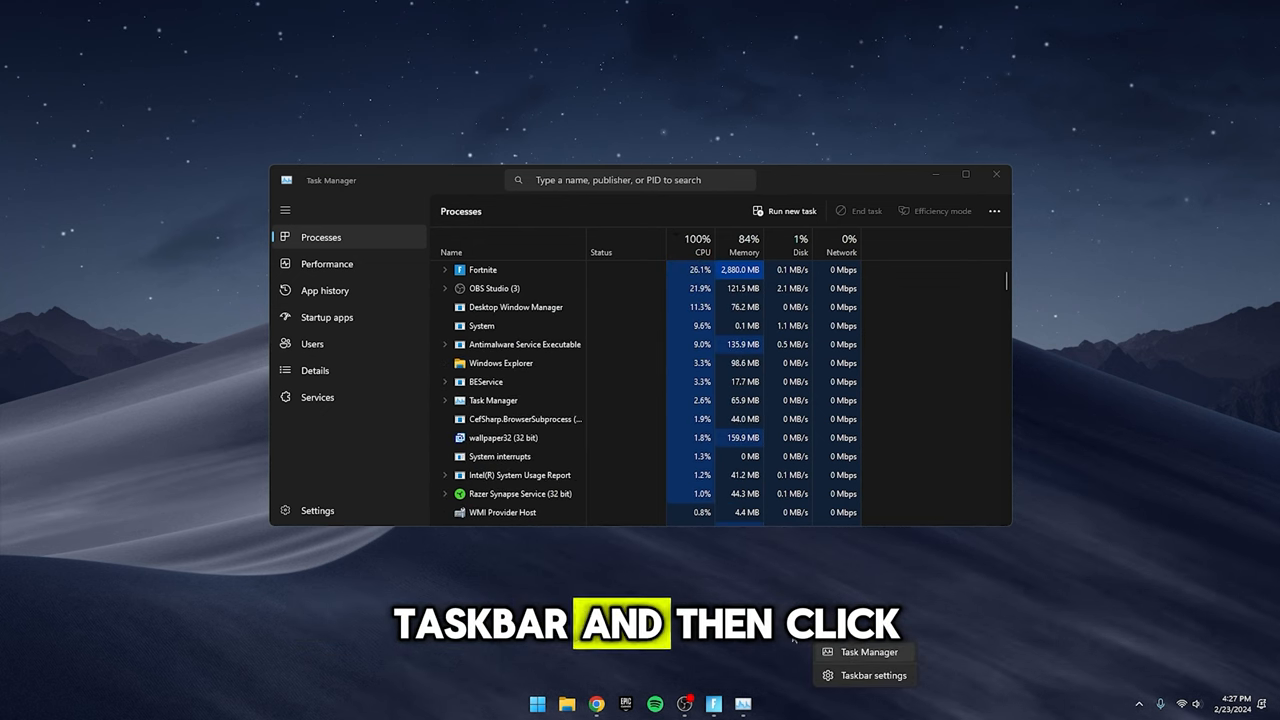
click(315, 370)
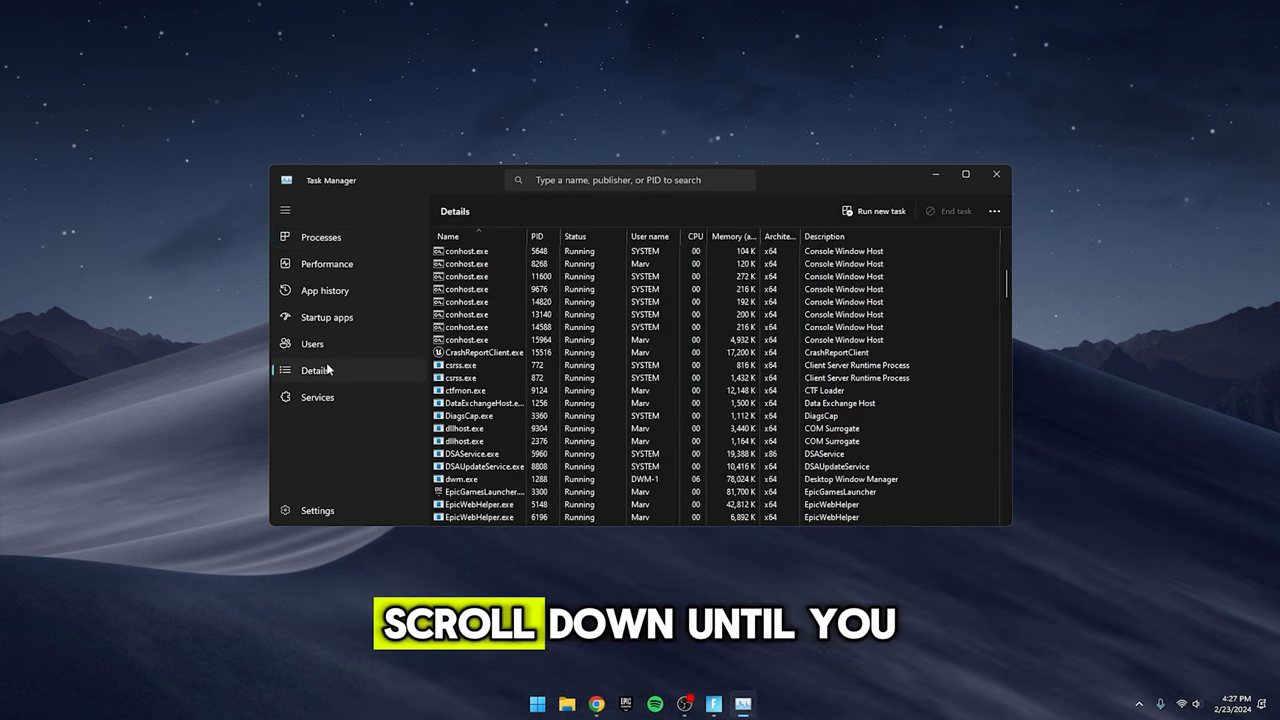
scroll(down, 3)
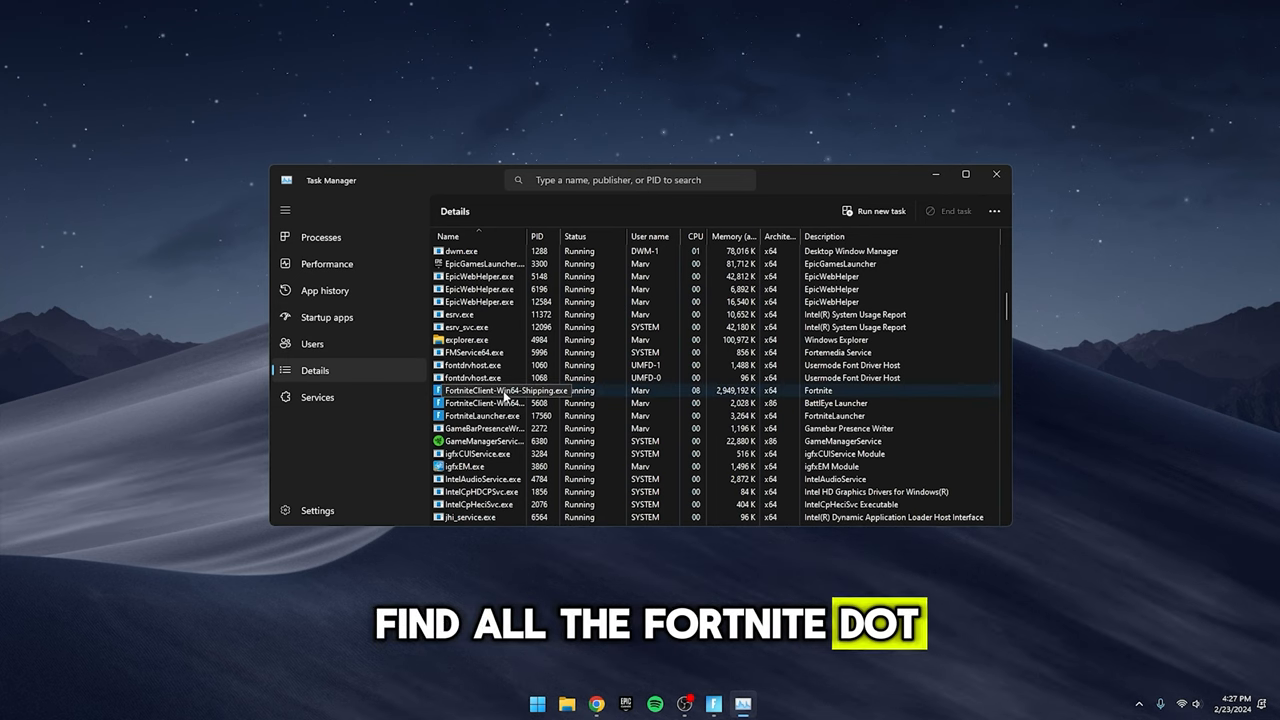
right_click(485, 390)
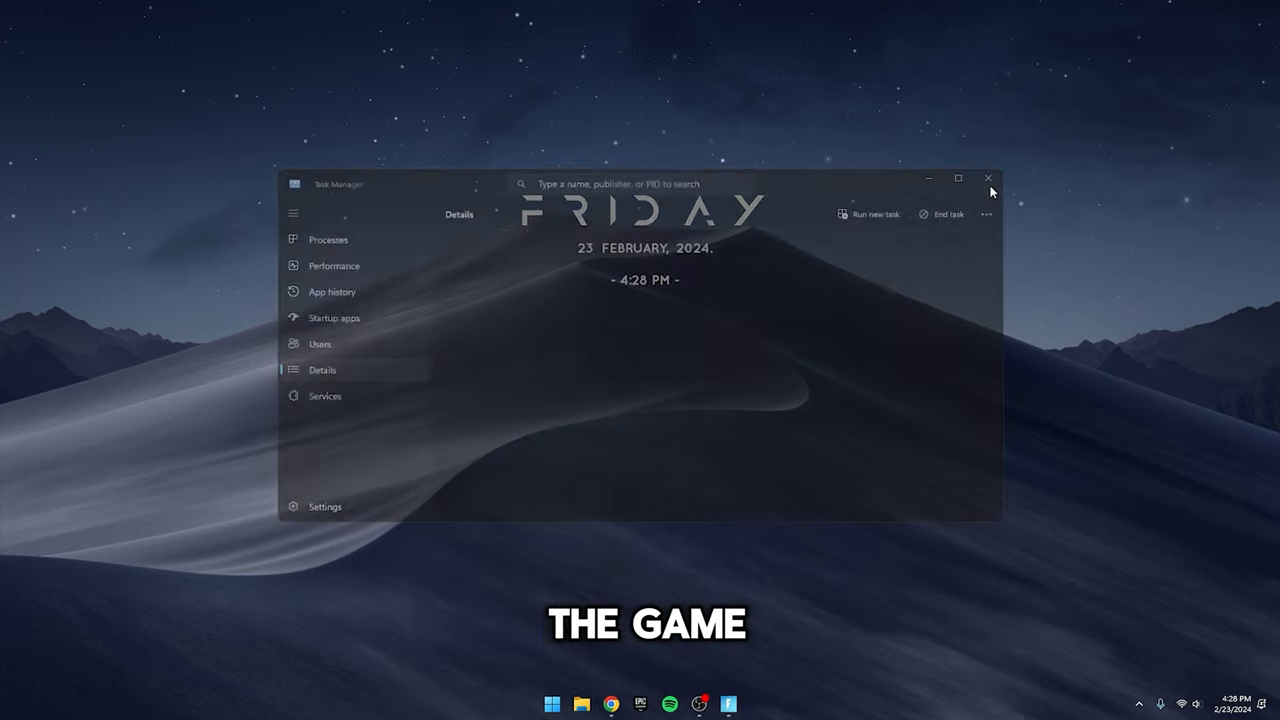
Close Task Manager and search 'ba' for background app settings.
click(989, 178)
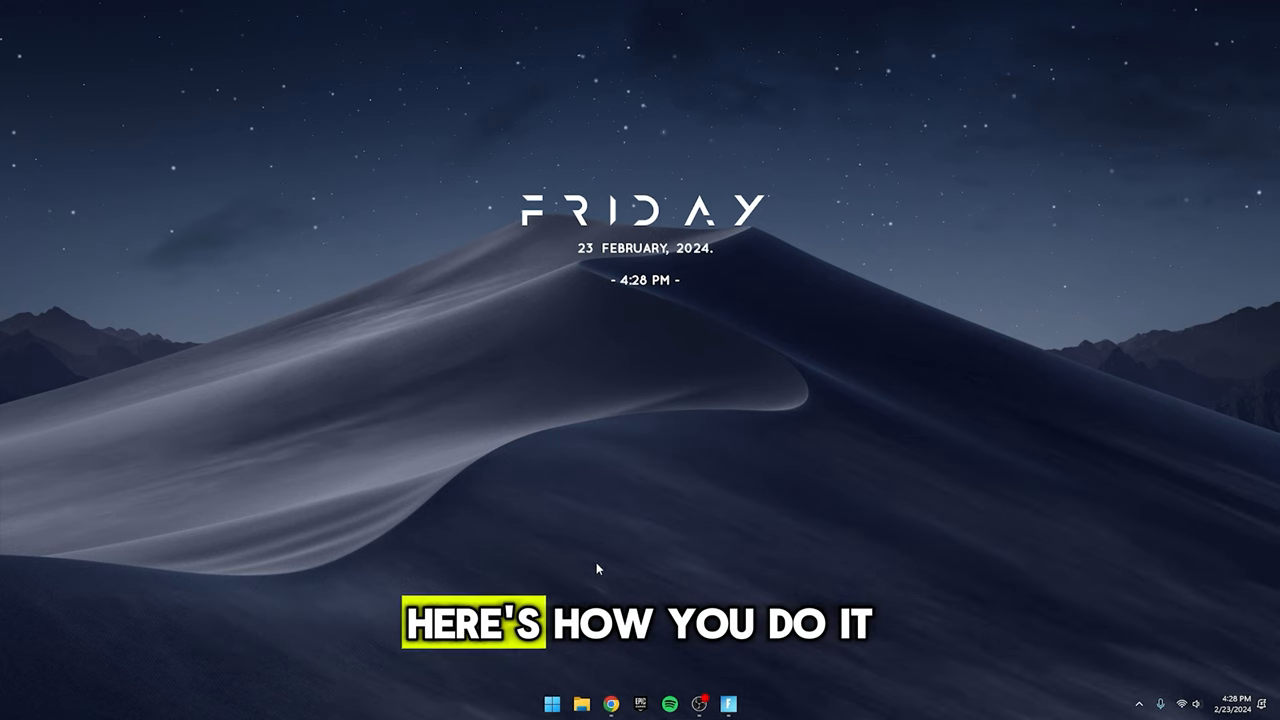
text(ba)
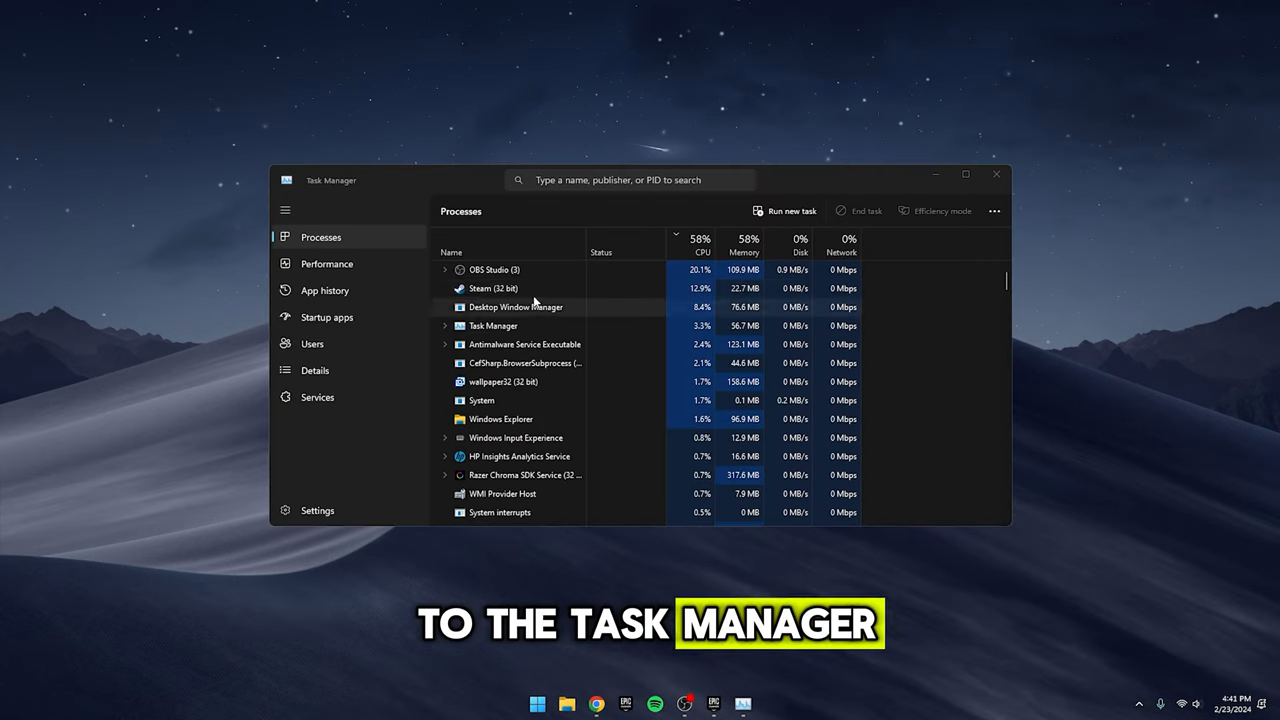
Bring up End task options for an unneeded background process.
right_click(493, 307)
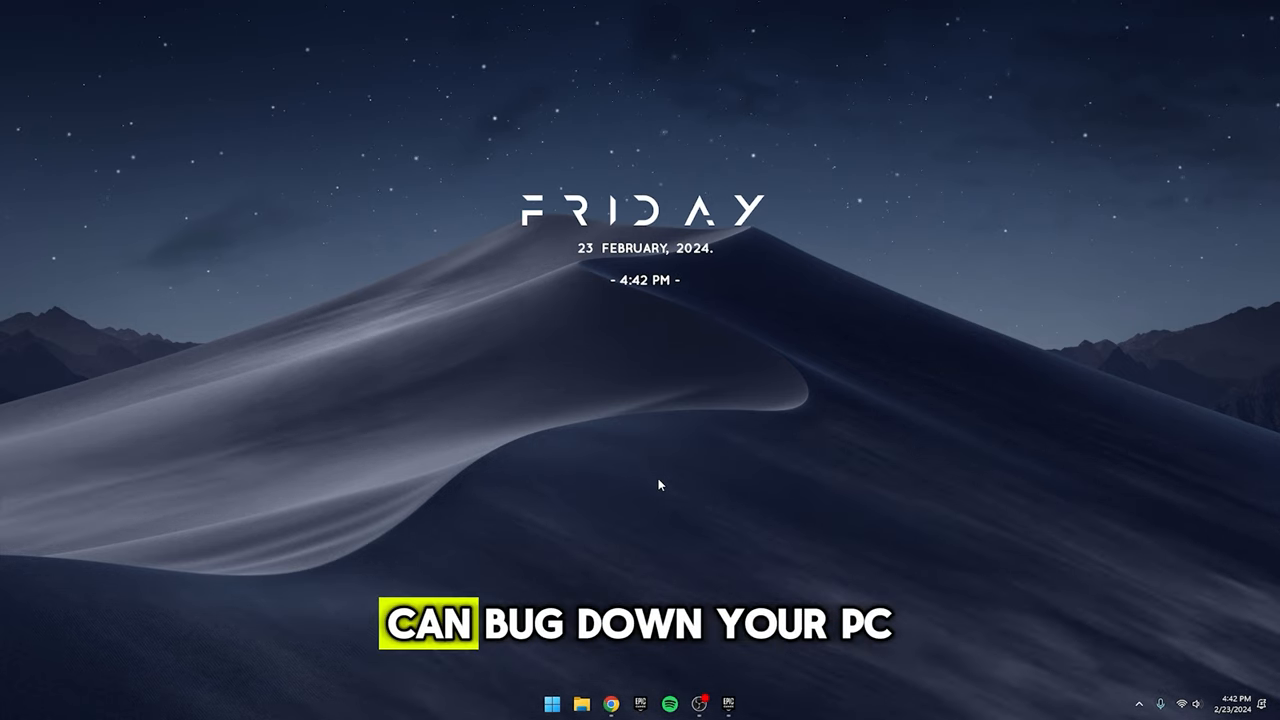
Clear the %temp% folder via Run, skipping the 13 files still in use.
key(Win+r)
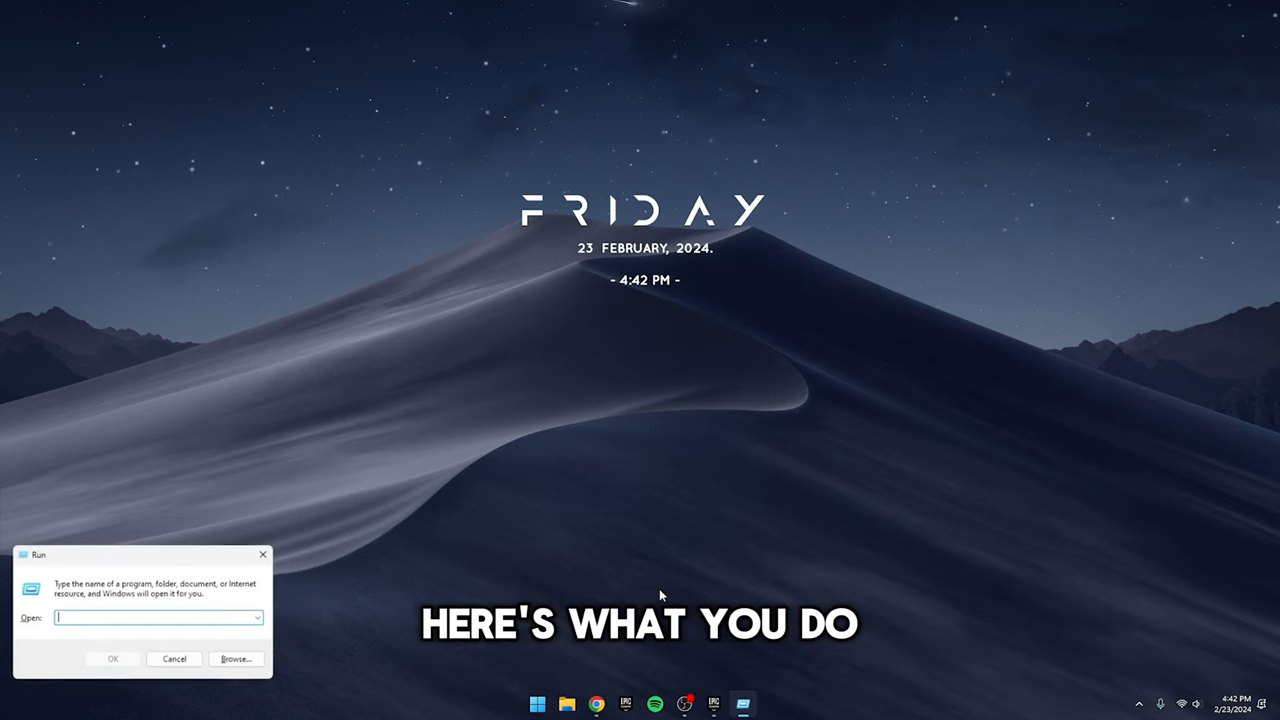
text(%temp%)
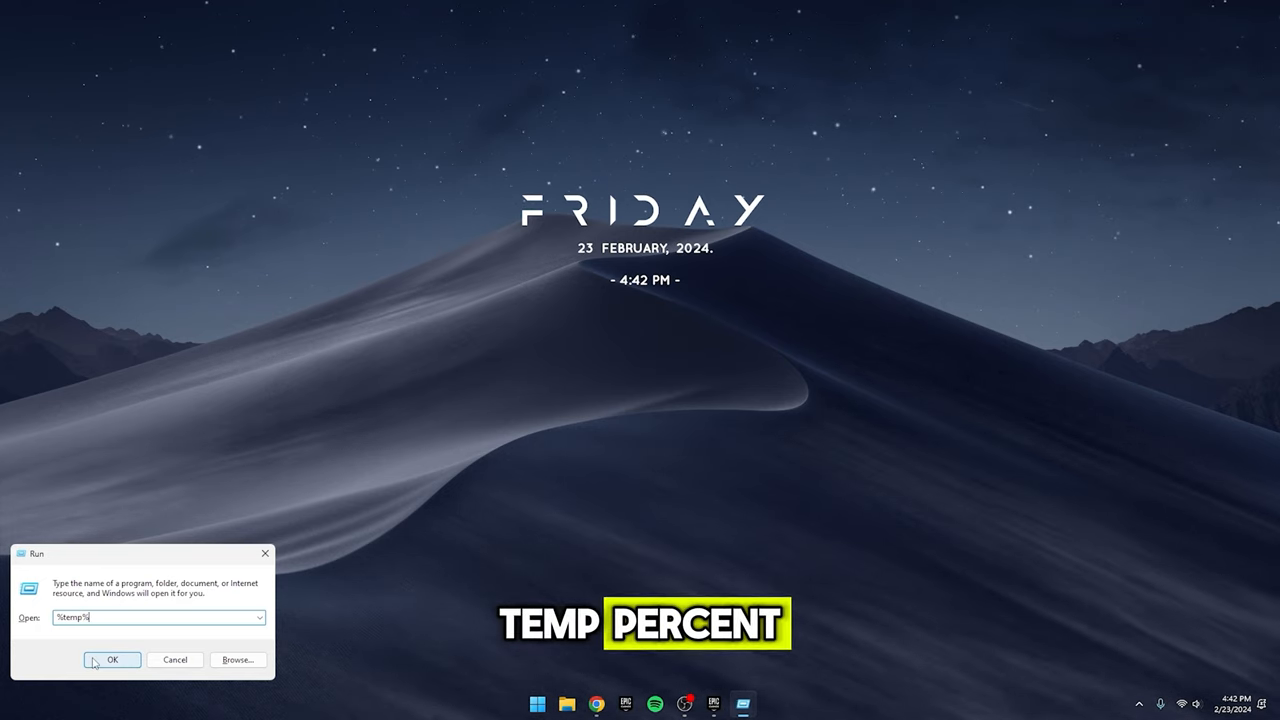
click(112, 660)
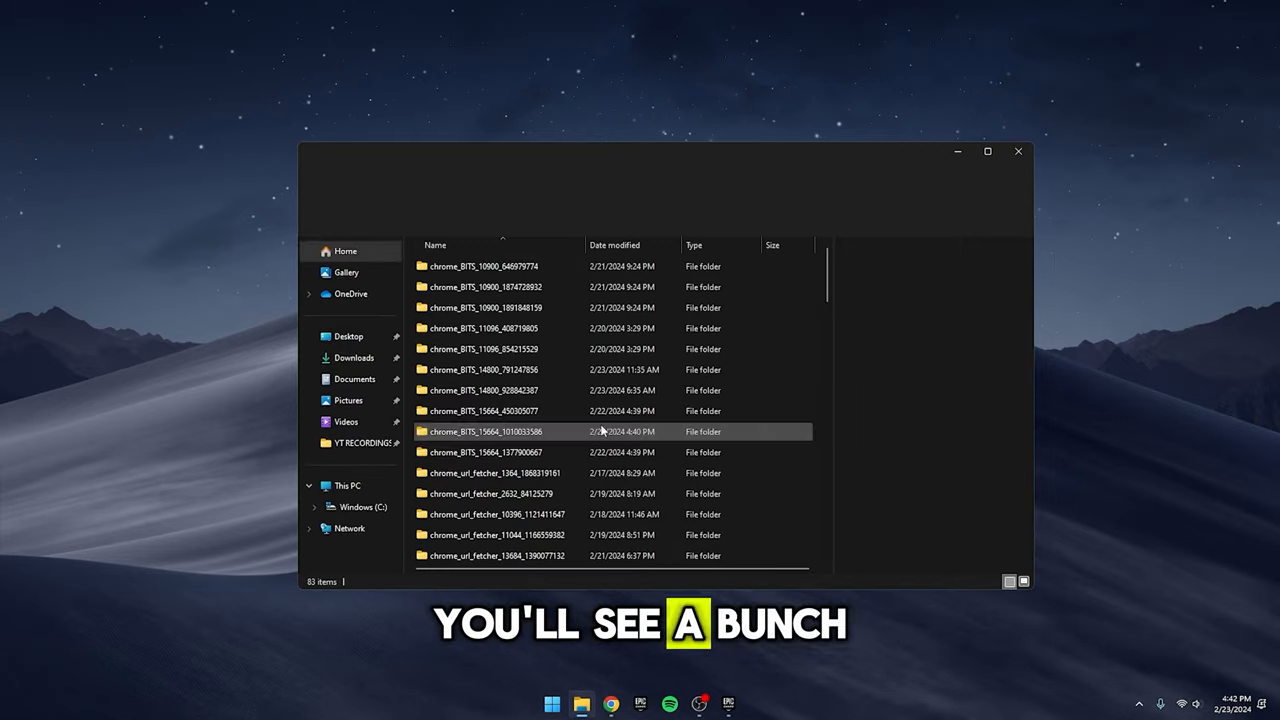
key(ctrl+a)
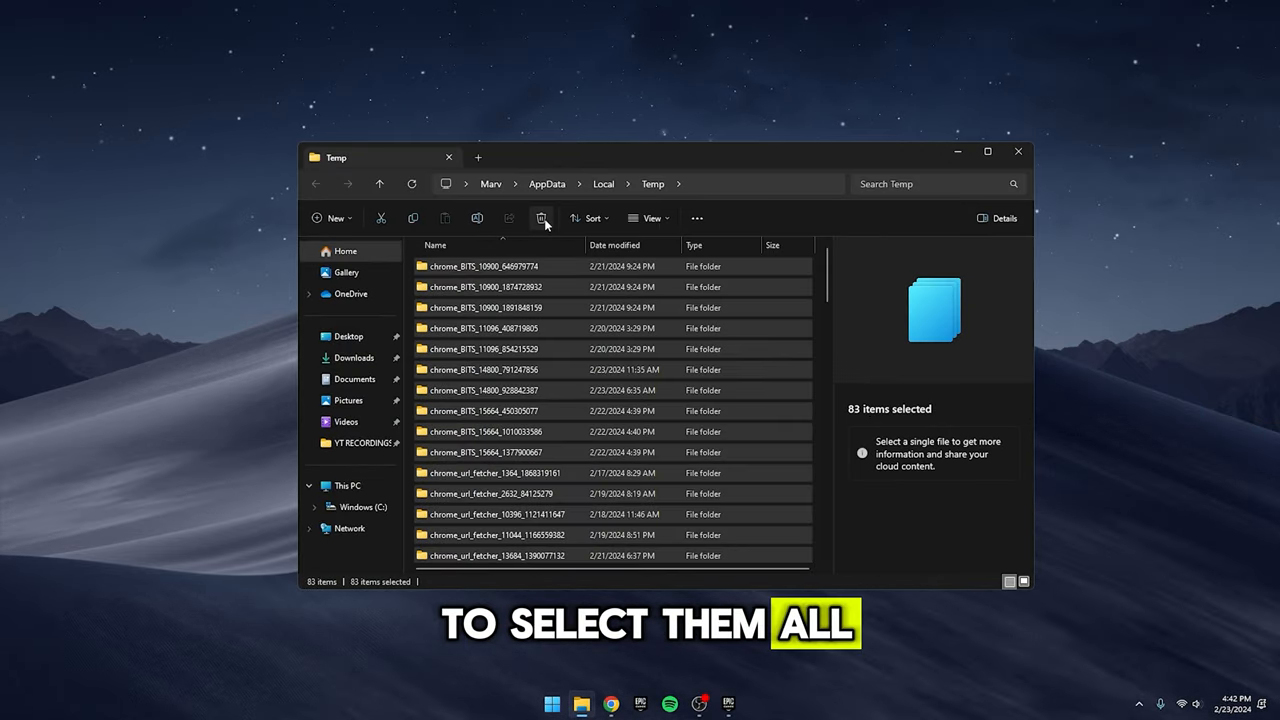
click(541, 218)
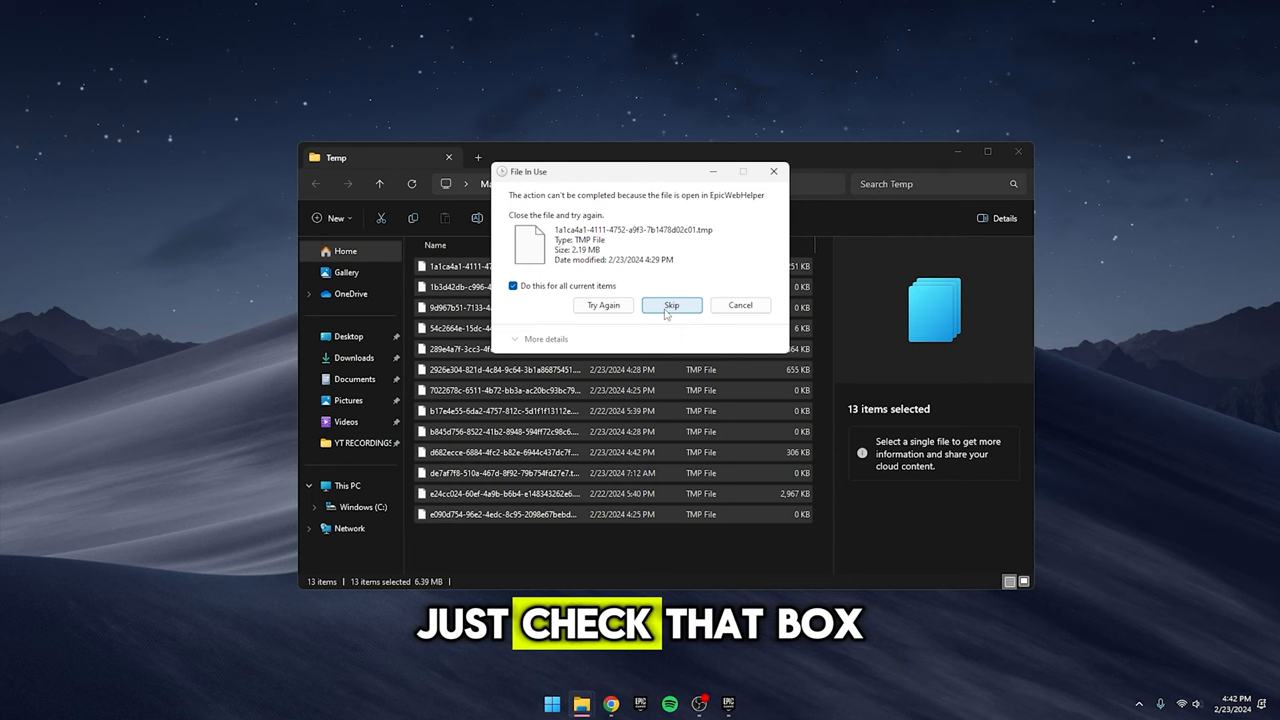
click(671, 305)
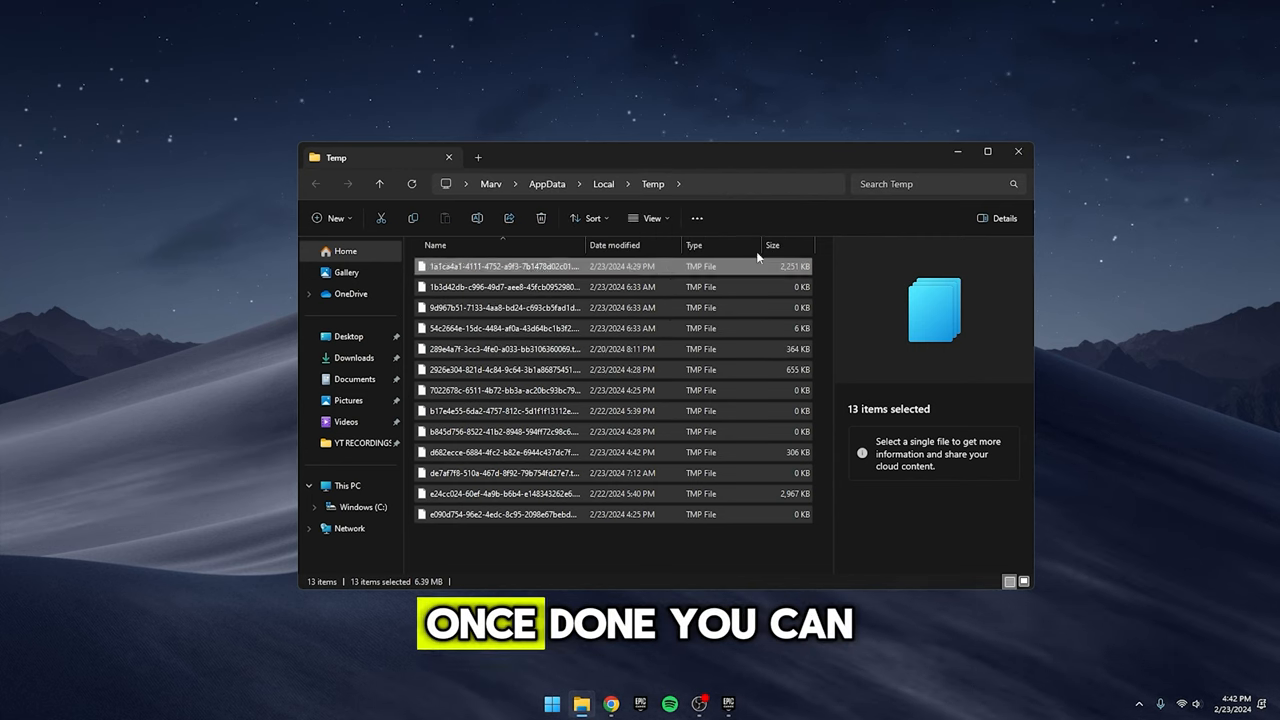
Select all four items in the Windows Temp folder and close Explorer.
click(1018, 151)
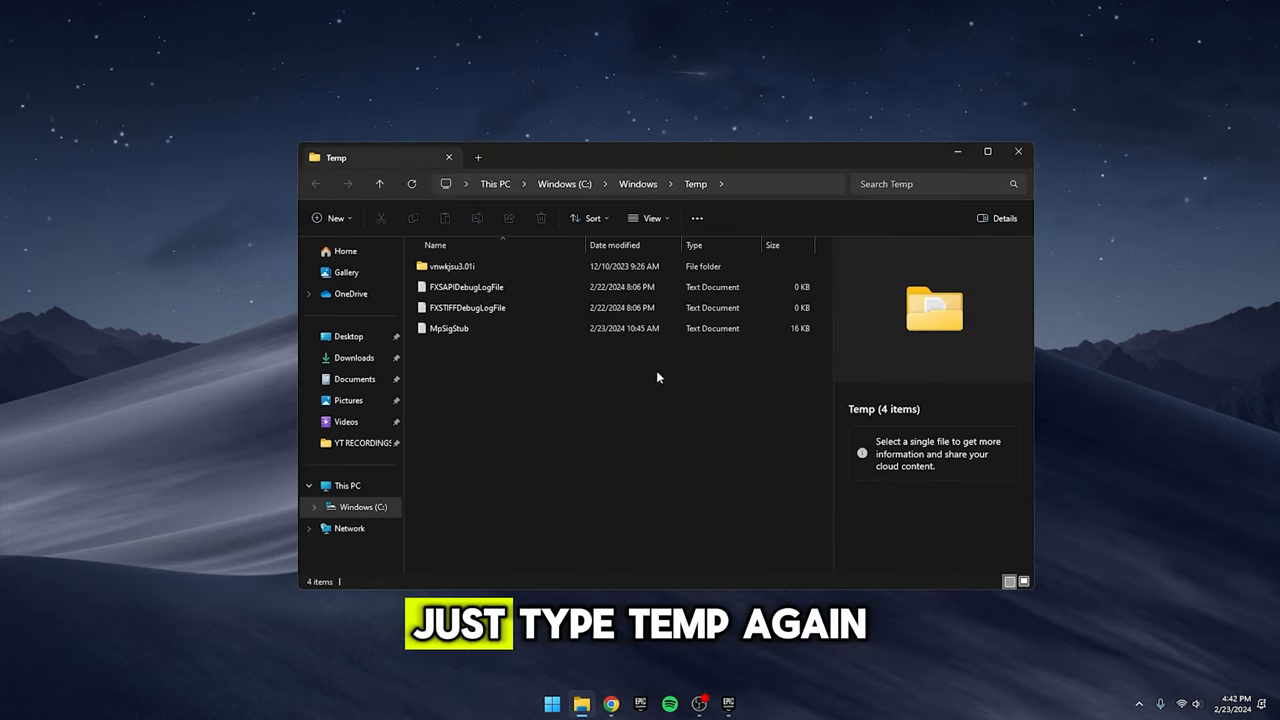
mouse_move(622, 355)
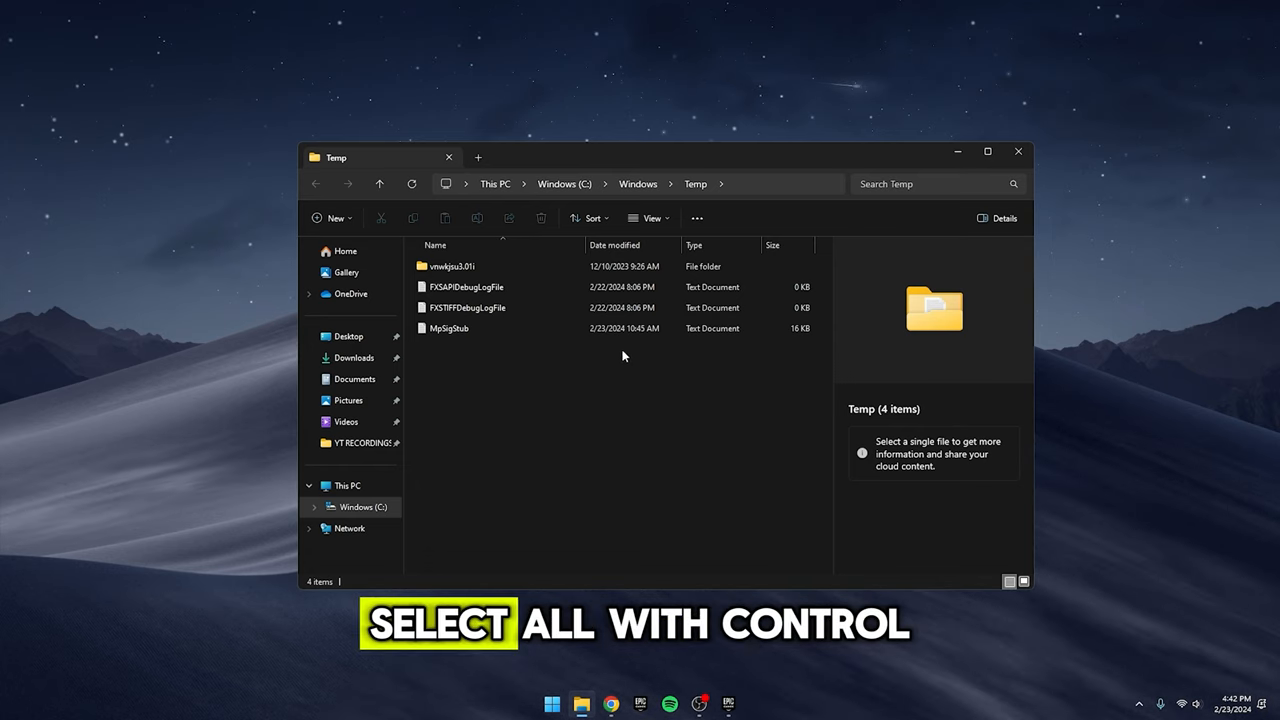
key(ctrl+a)
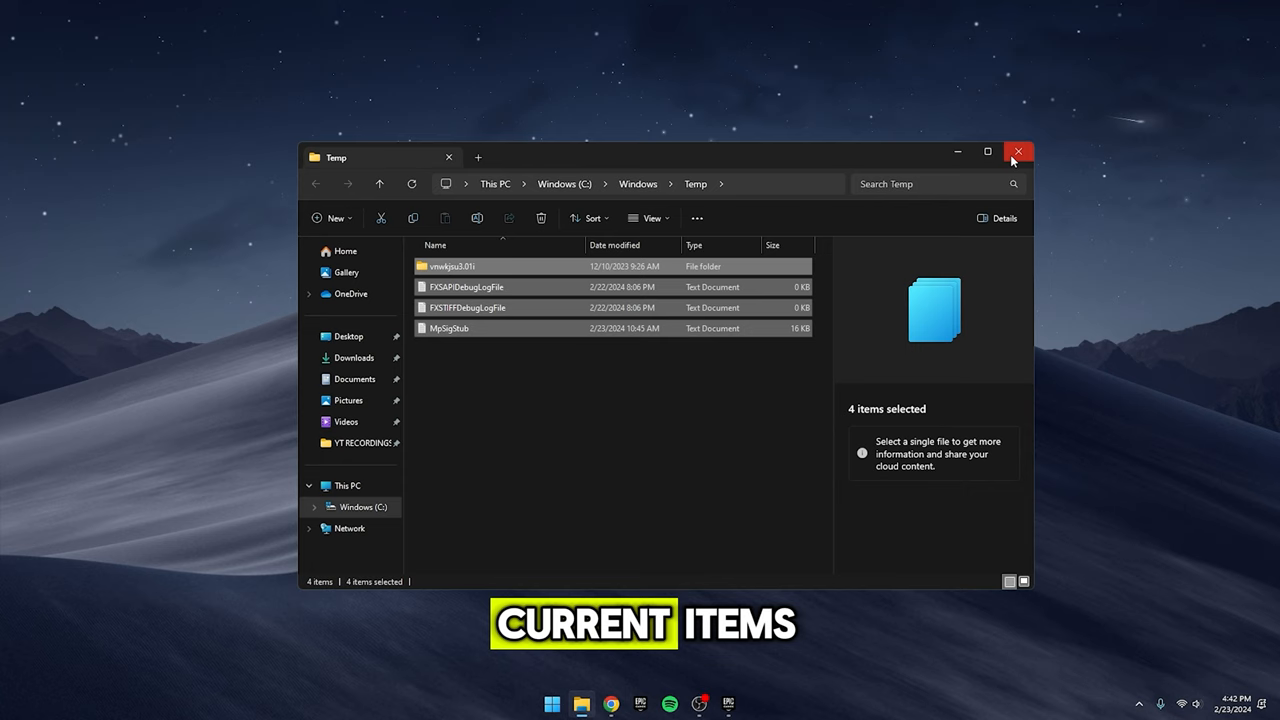
click(1018, 152)
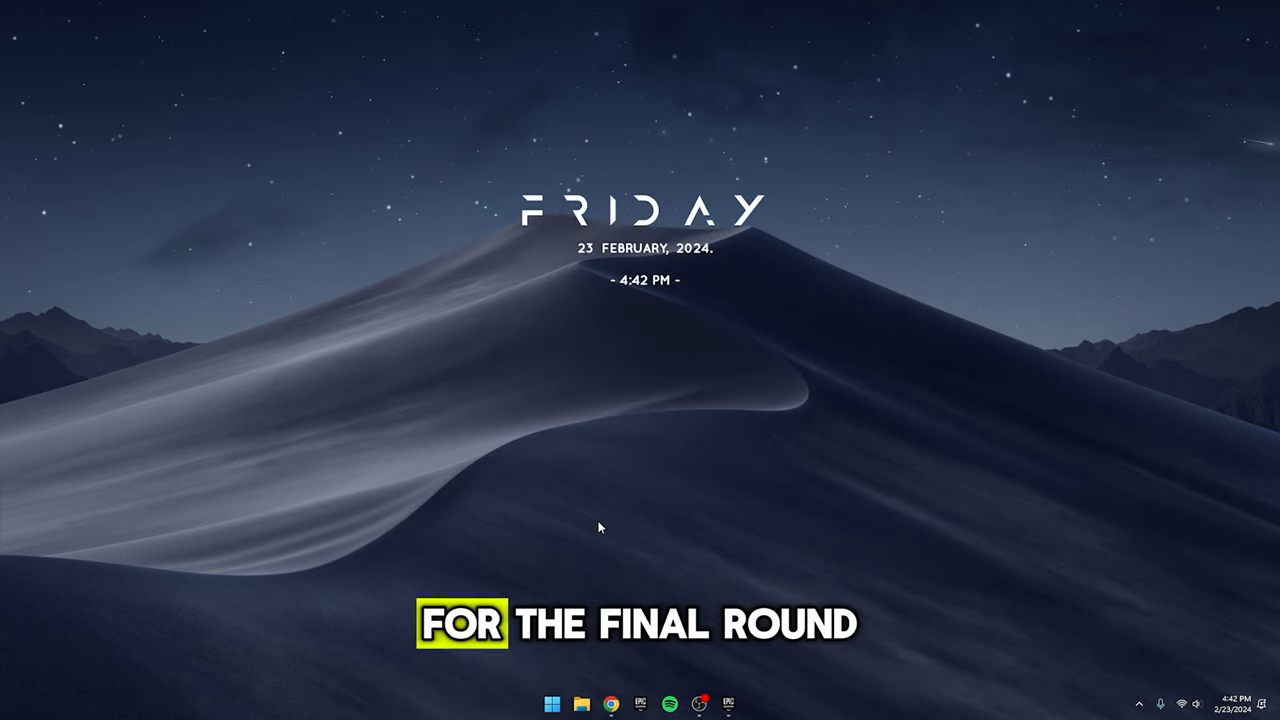
Reach the Prefetch folder via Run with admin permission and delete all 325 files.
key(Win+r)
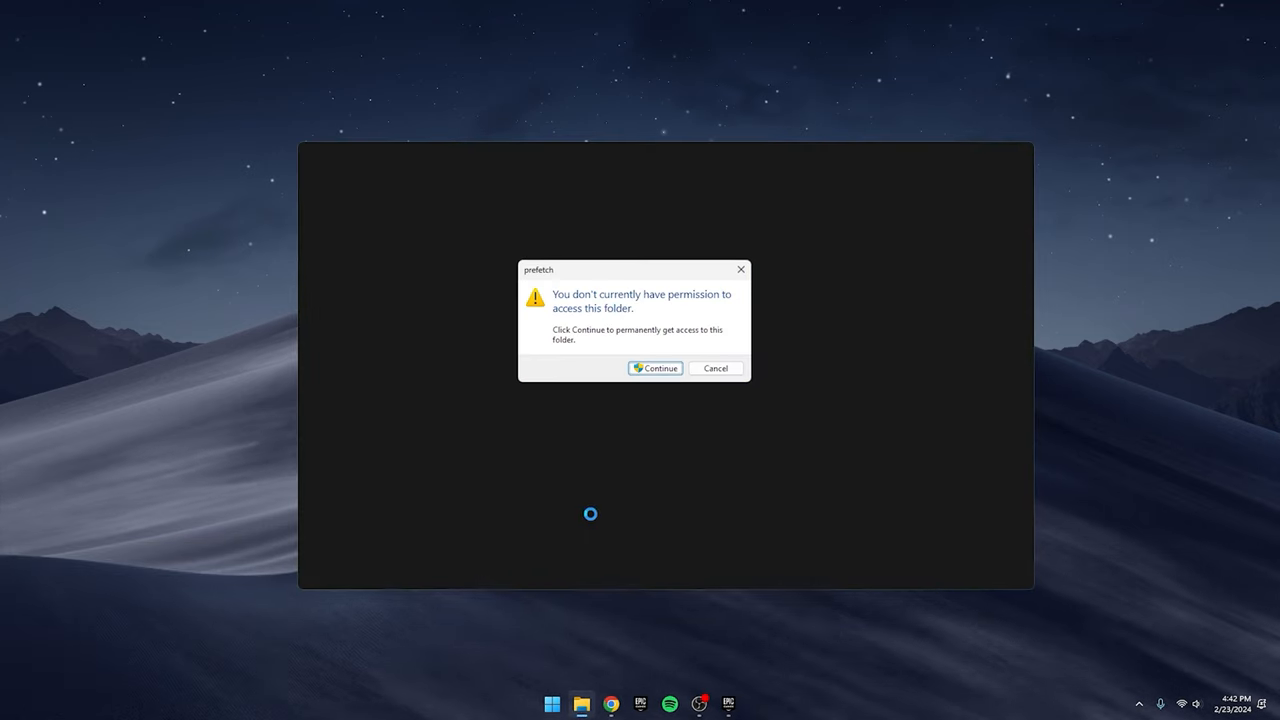
click(654, 368)
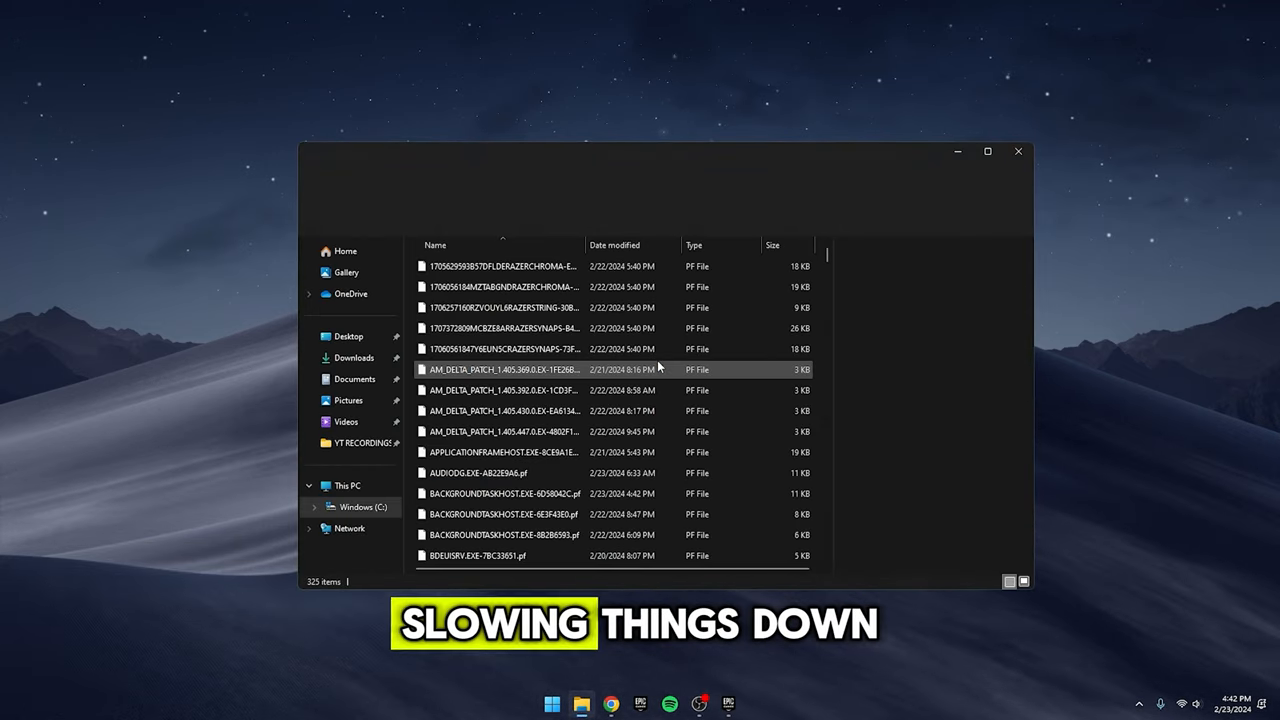
key(ctrl+a)
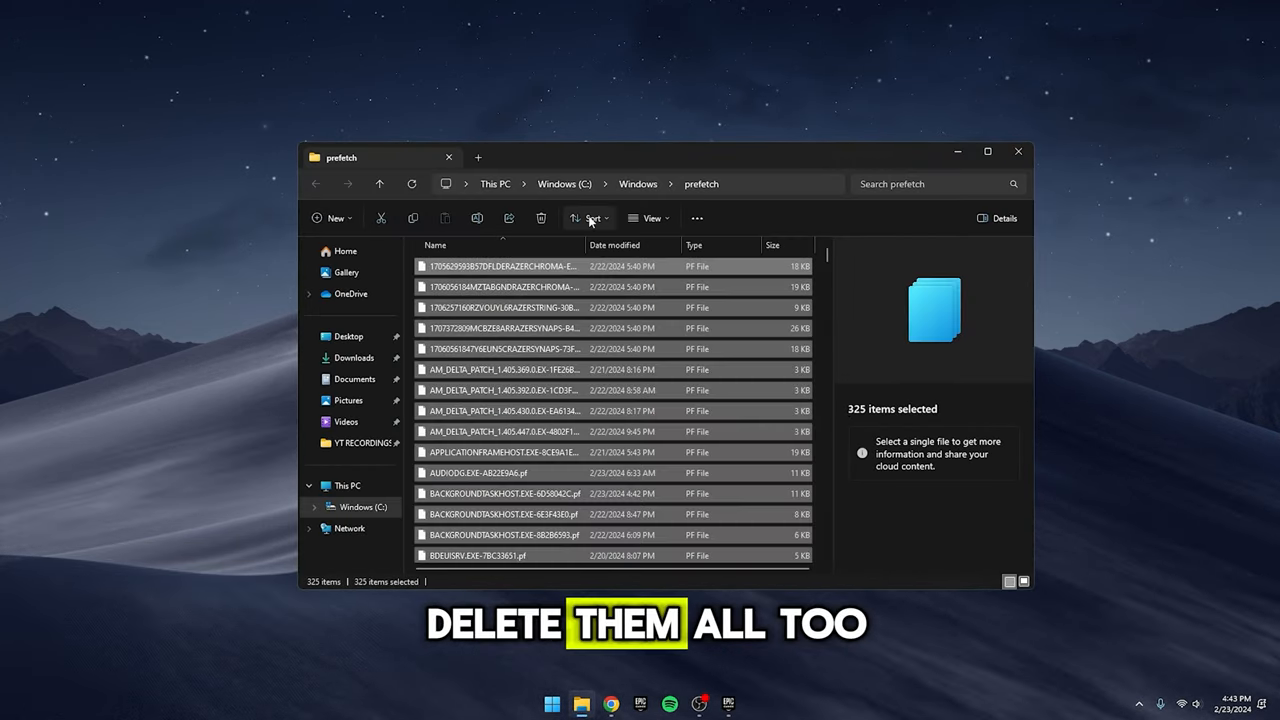
click(540, 218)
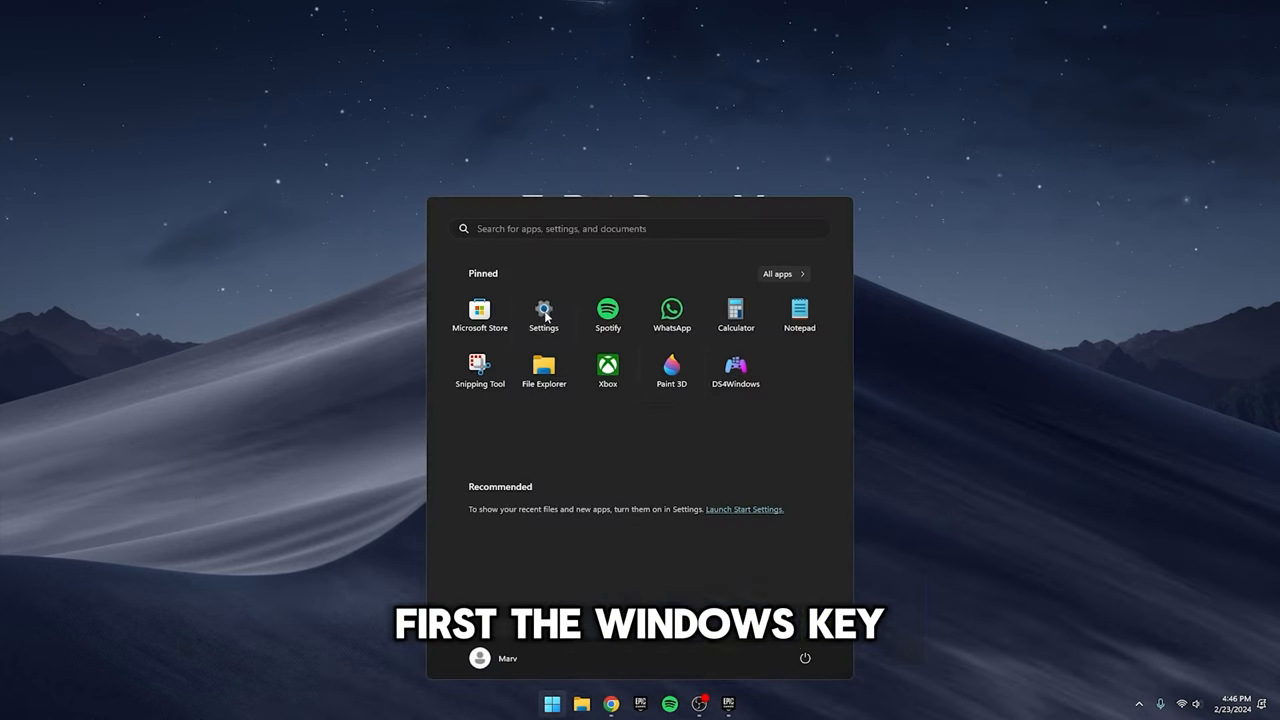
Reach the Wi-Fi adapter's properties through Settings > Advanced network settings.
click(543, 310)
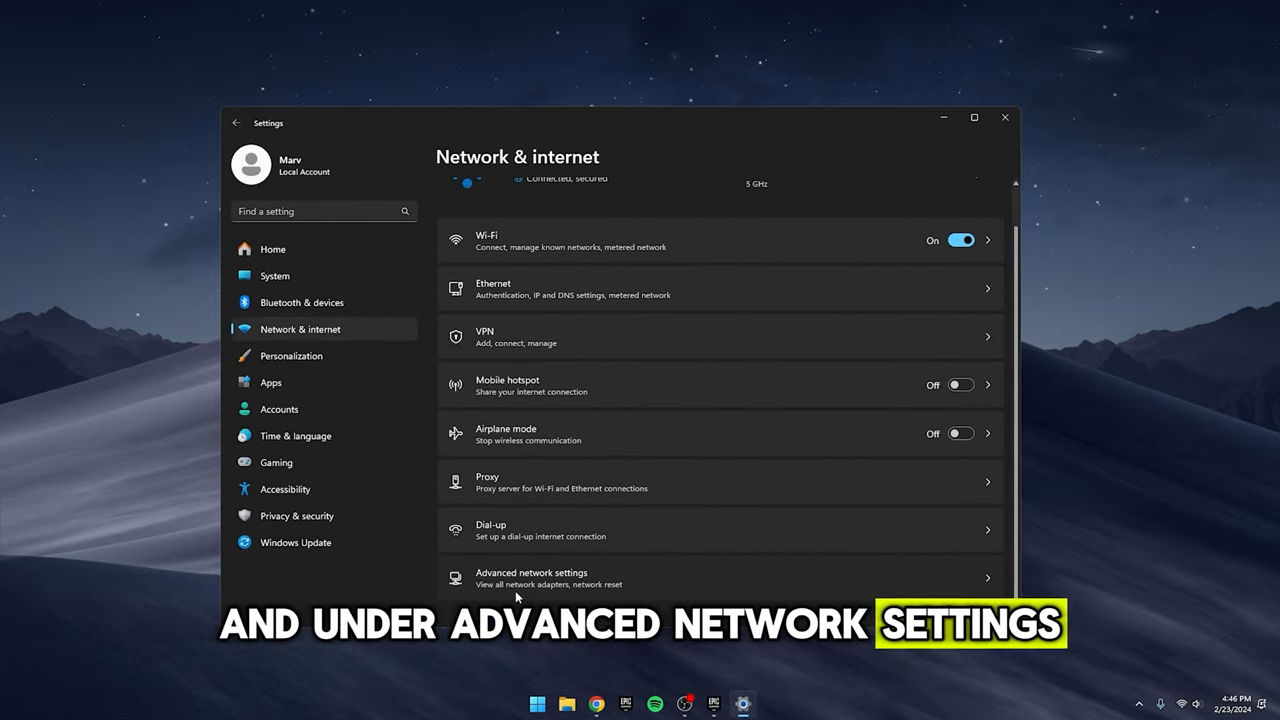
click(531, 577)
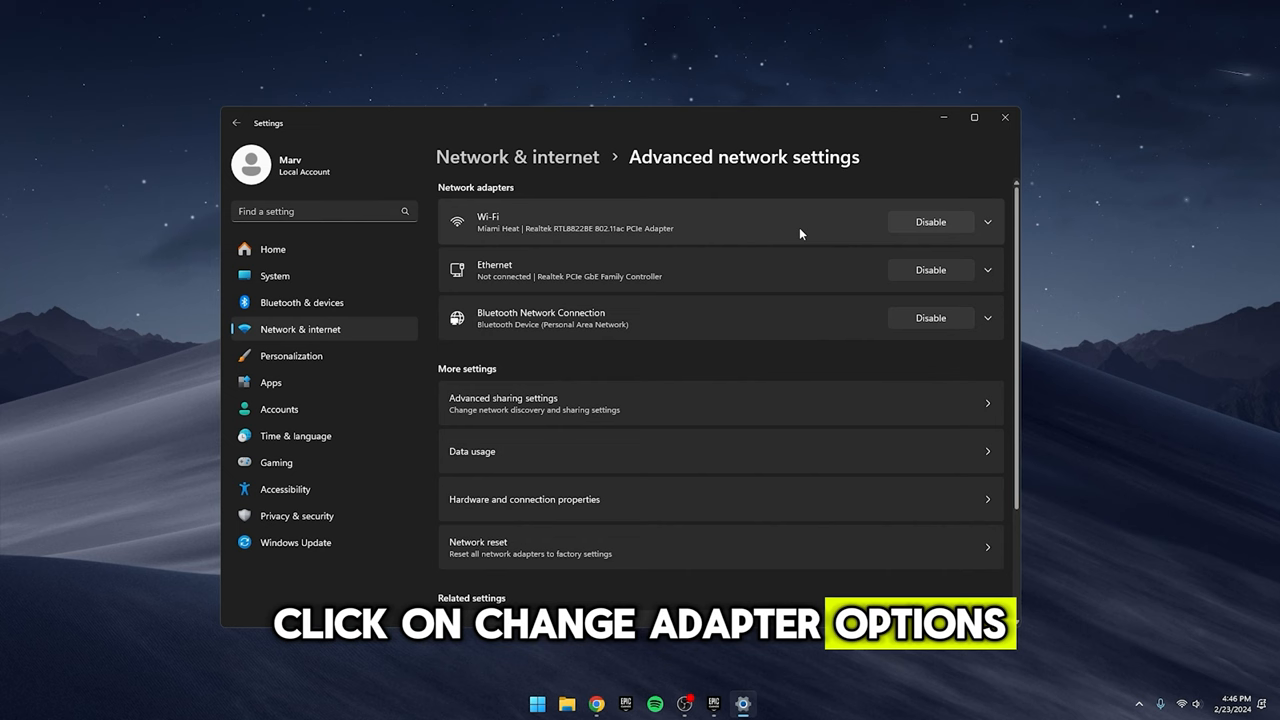
click(987, 221)
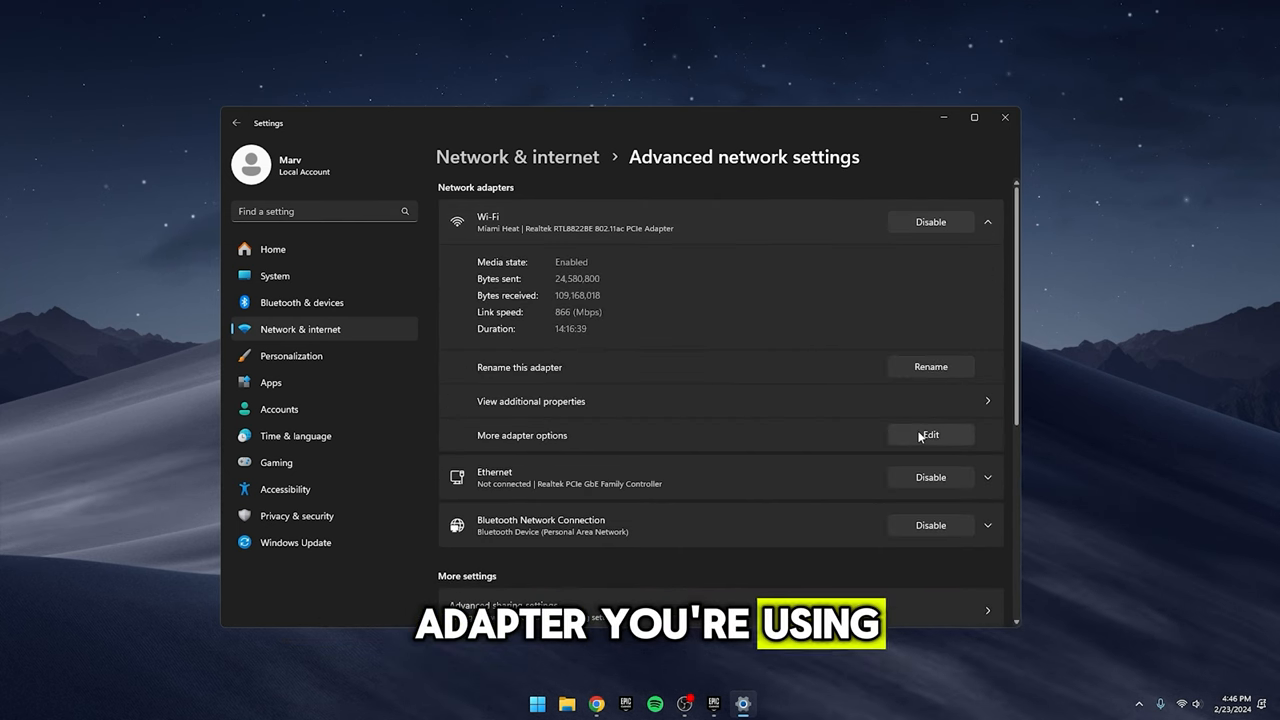
click(930, 434)
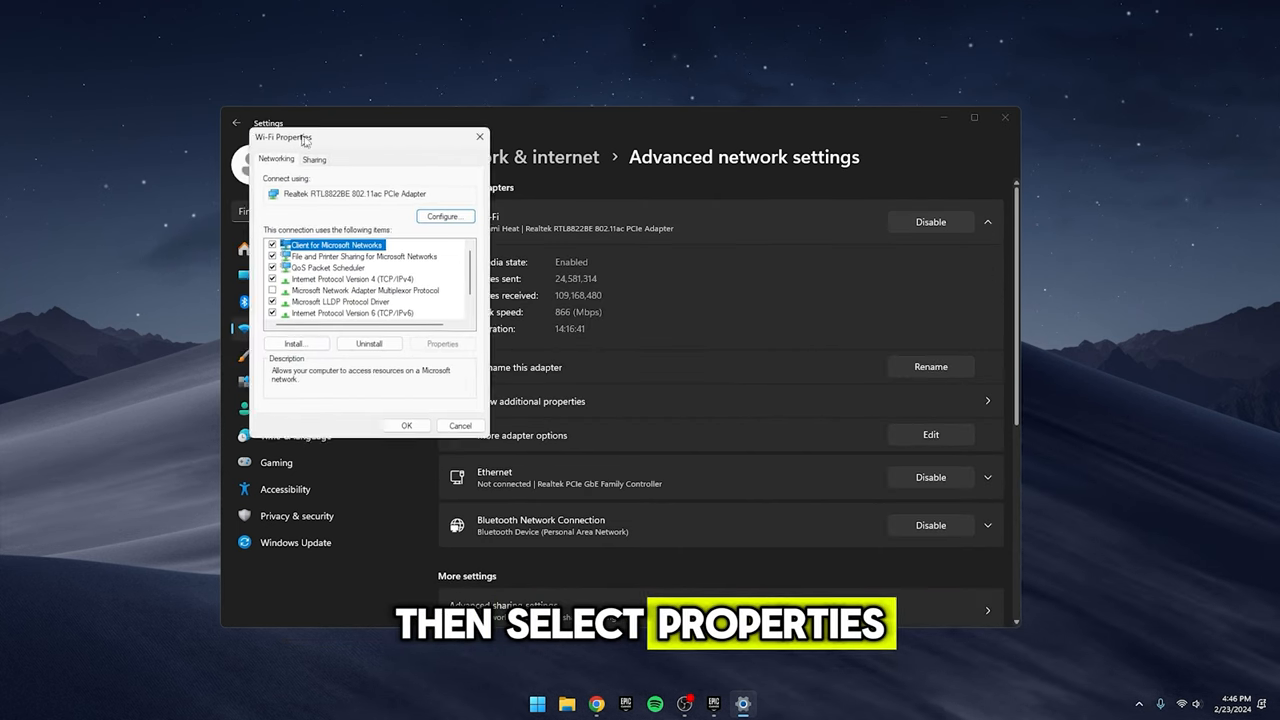
Set the adapter's IPv4 DNS servers manually to 8.8.8.8 and 8.8.4.4.
click(370, 292)
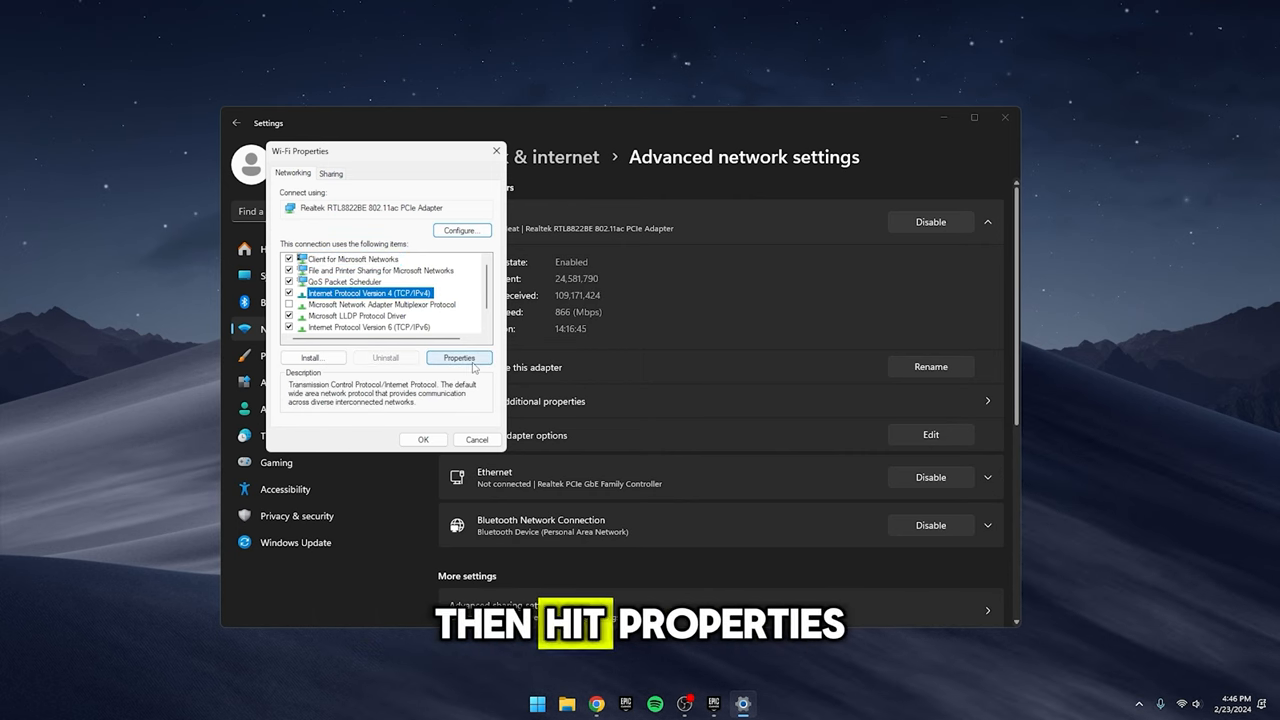
click(459, 357)
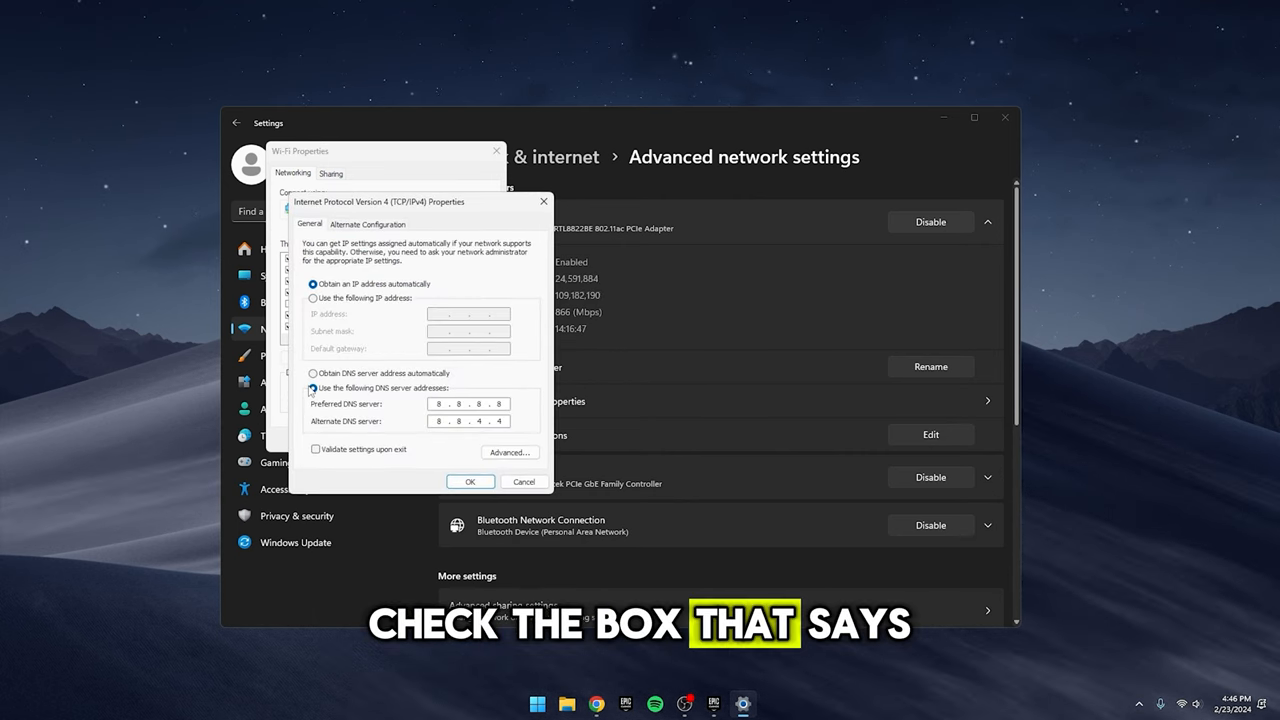
click(313, 388)
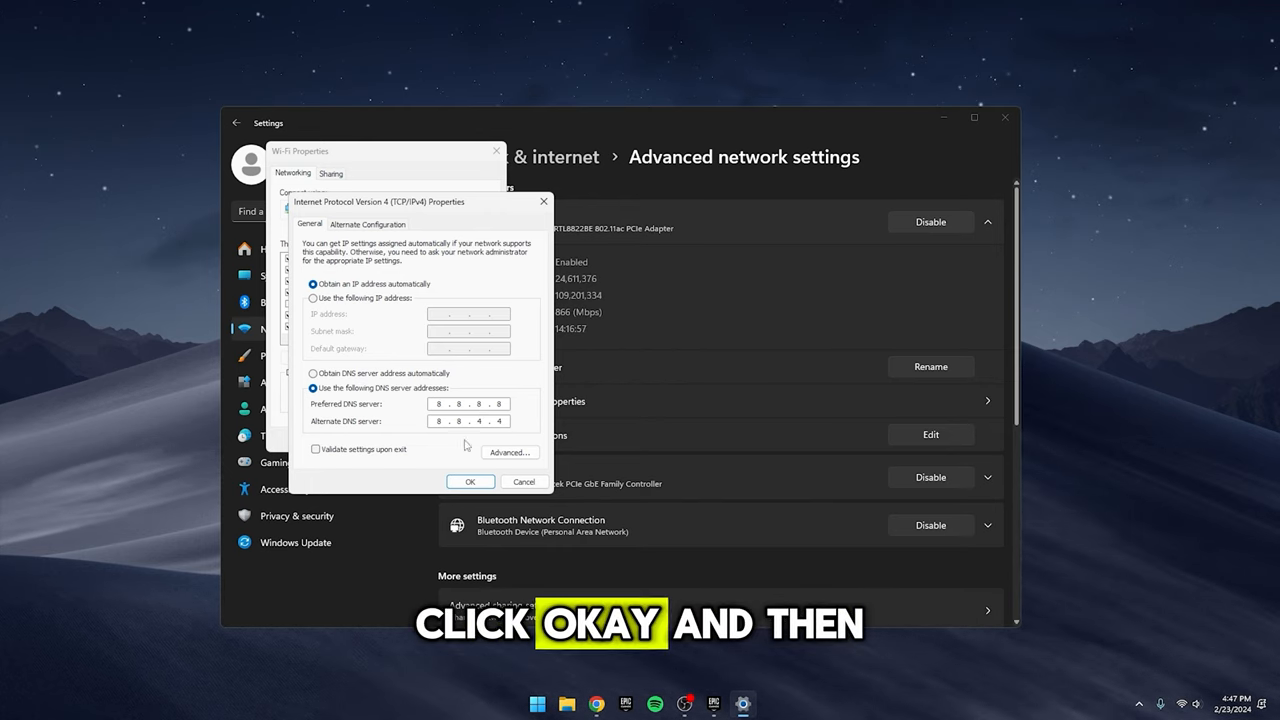
click(470, 481)
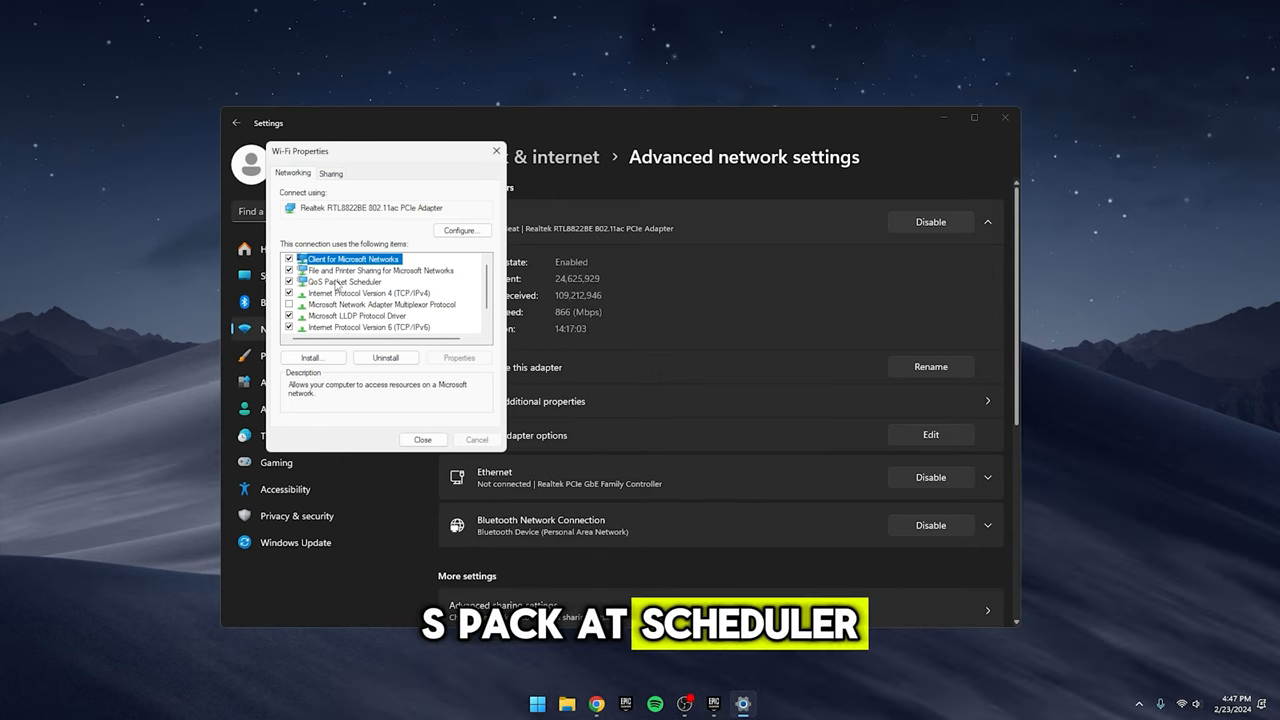
Uncheck unneeded protocols like QoS Packet Scheduler and close the Wi-Fi adapter properties.
scroll(down, 3)
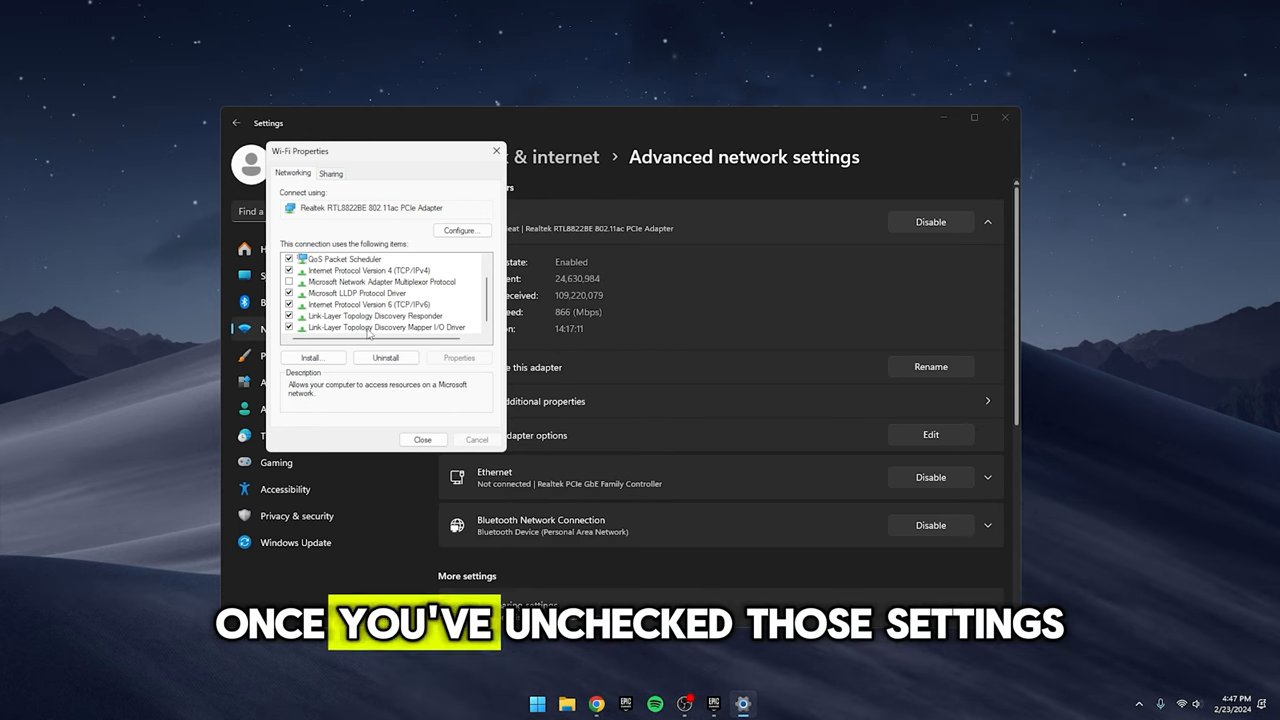
click(422, 439)
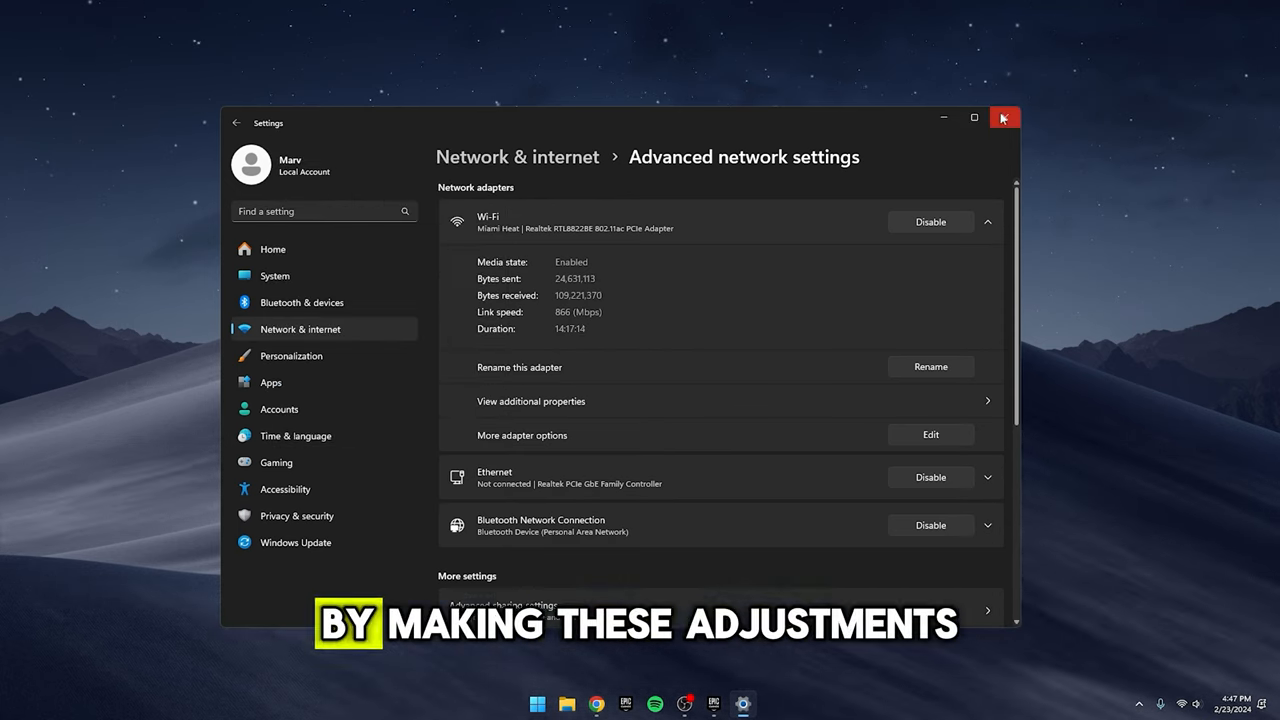
In Gaming settings, stop the controller from opening Game Bar.
click(1003, 117)
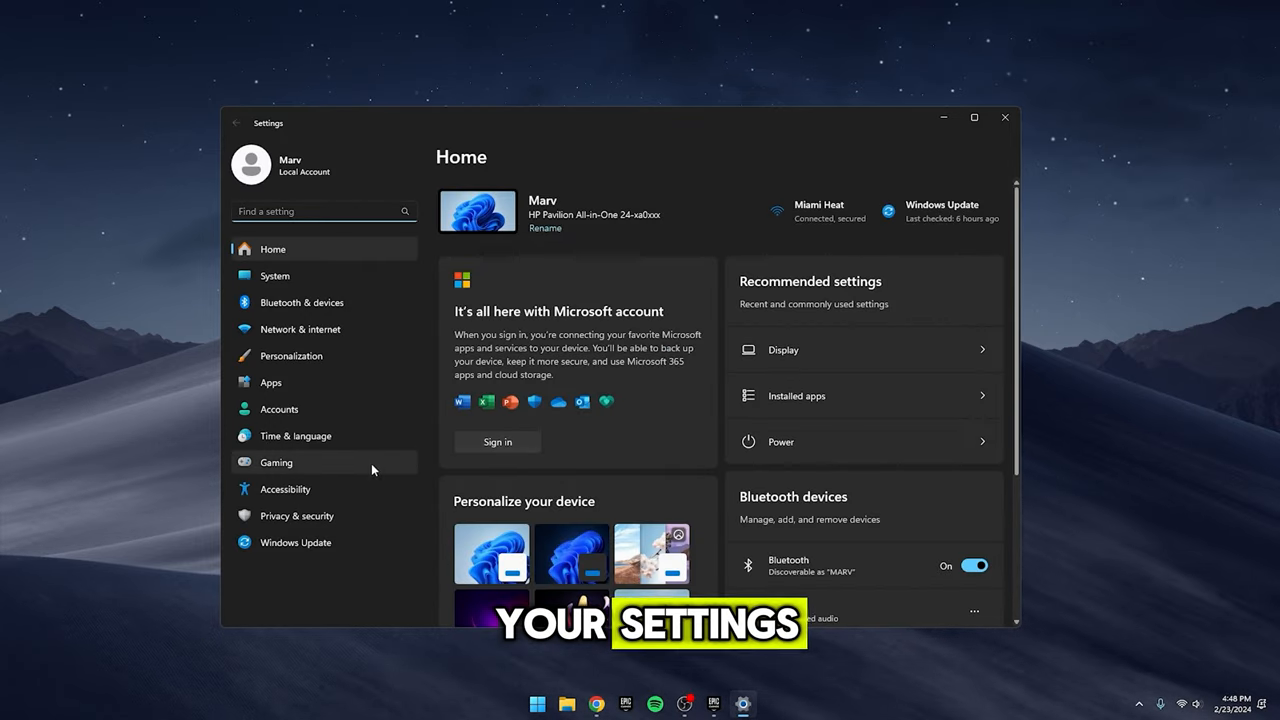
click(276, 462)
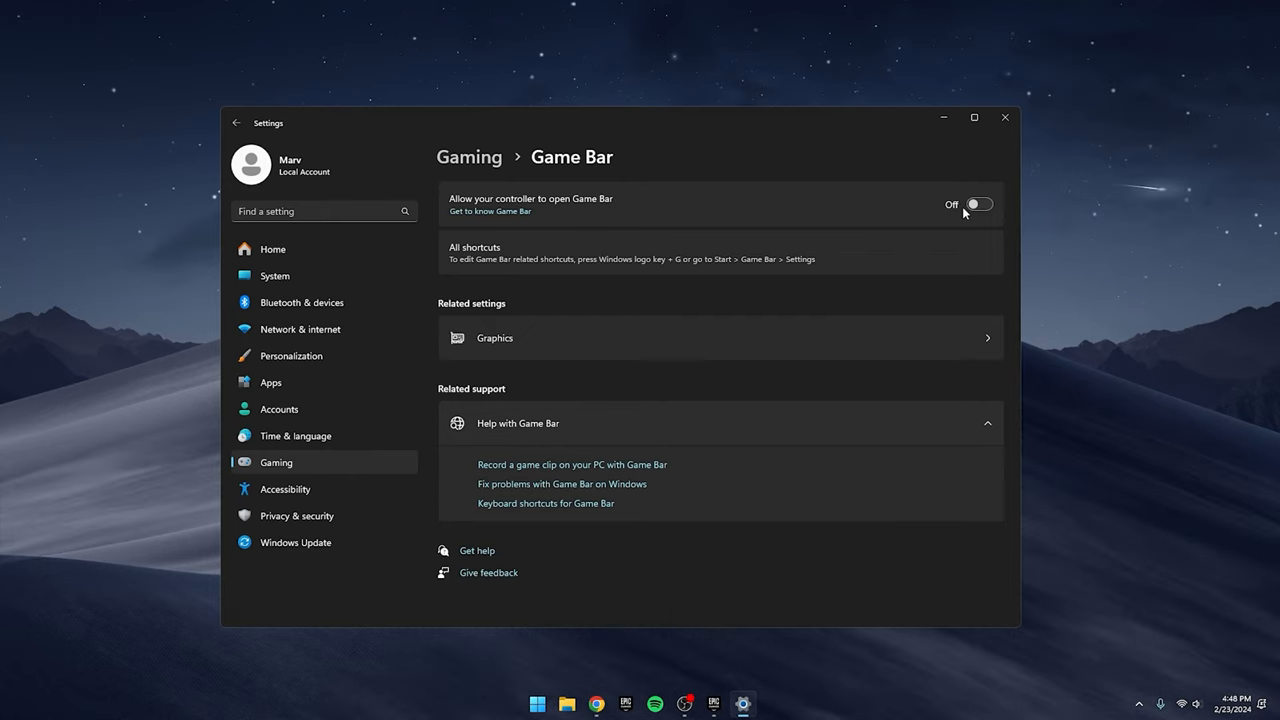
click(236, 122)
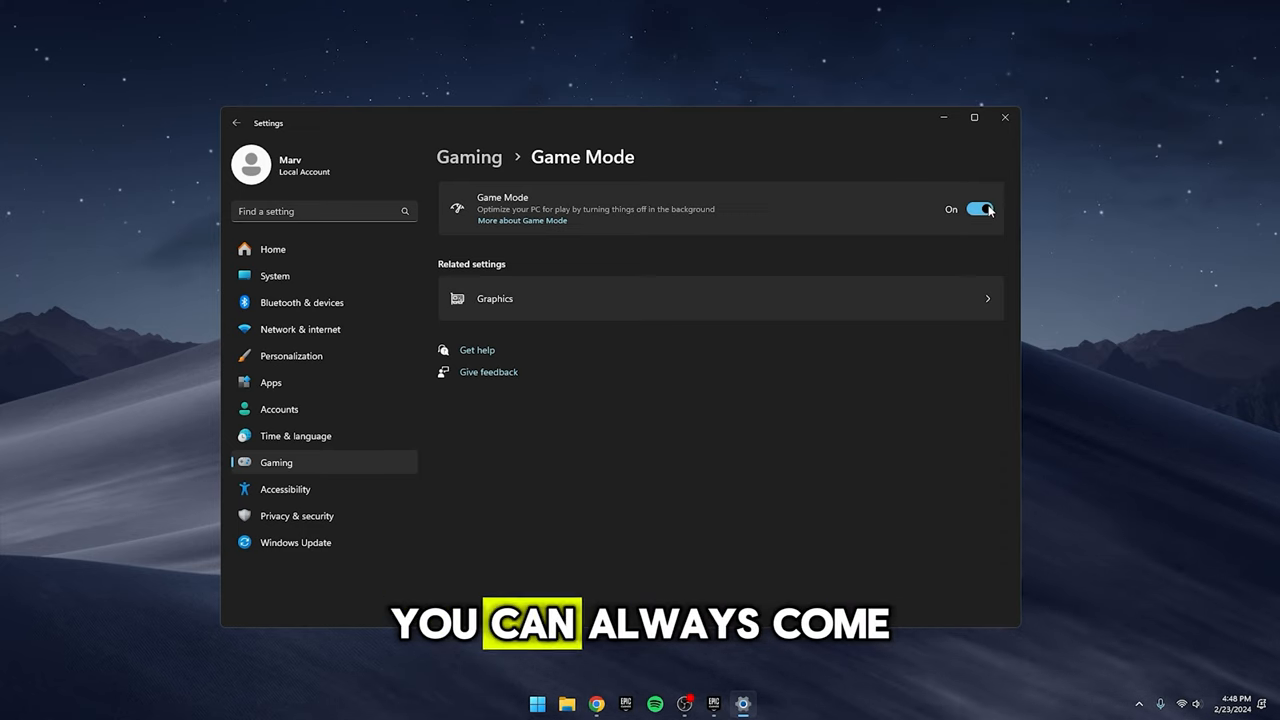
Toggle Game Mode off and back on so it is enabled.
click(975, 209)
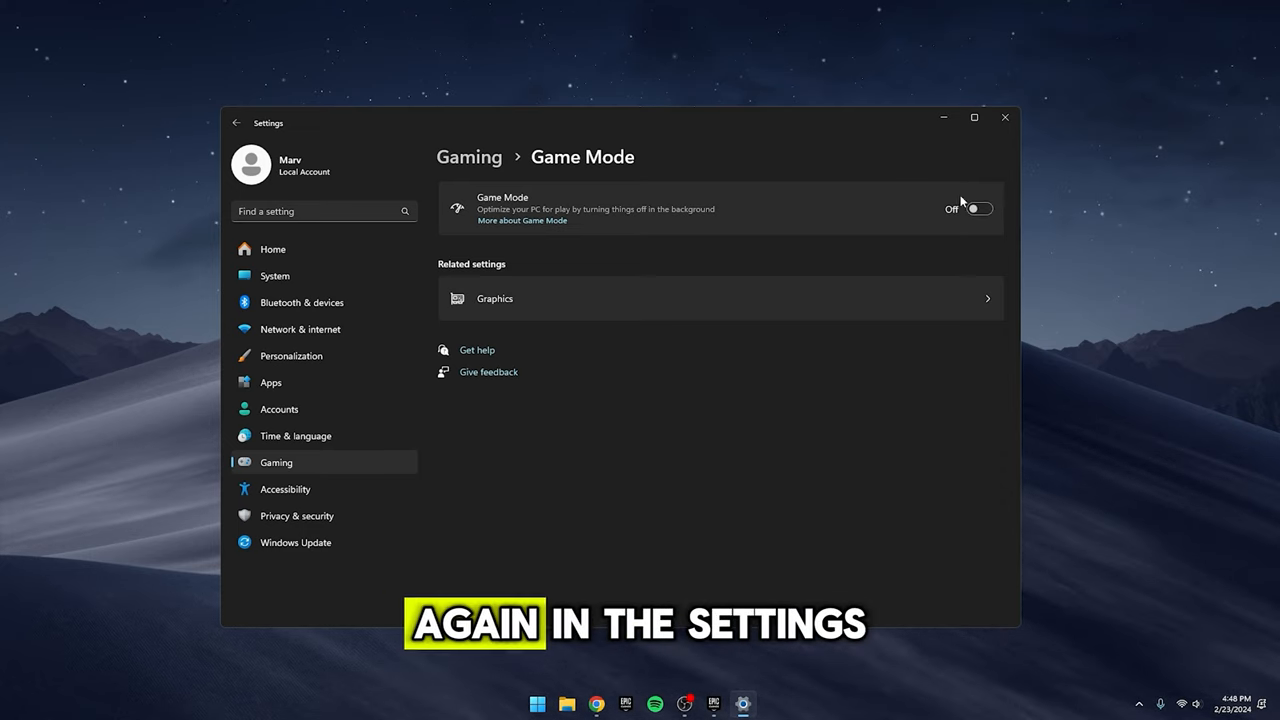
click(969, 208)
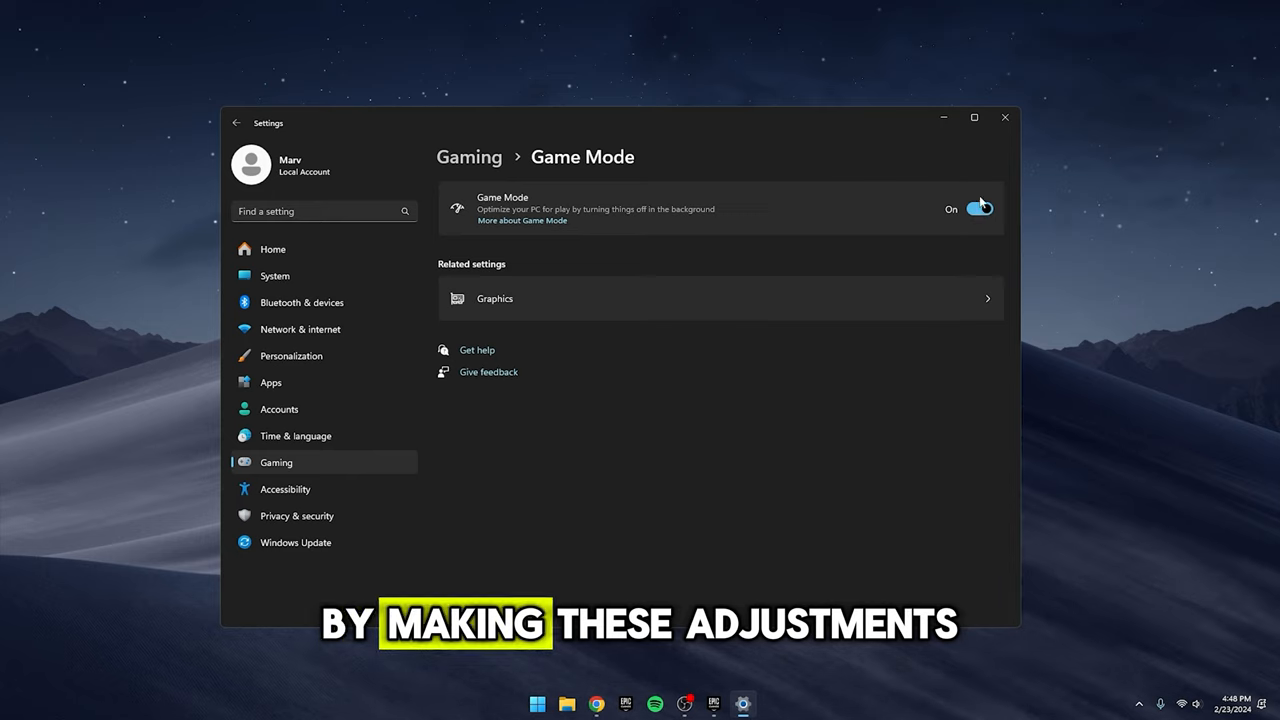
mouse_move(660, 658)
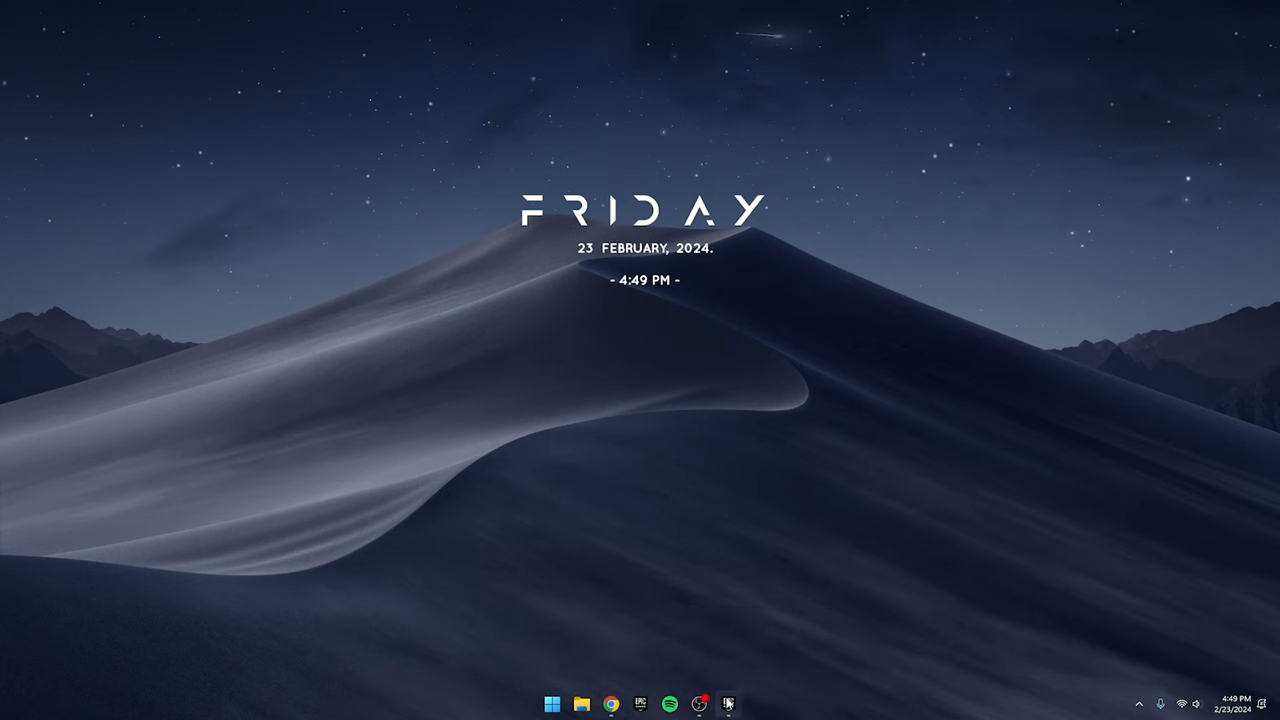
Apply Fortnite installation options without Save the World, High Resolution Textures and DirectX 12 Shaders.
click(698, 705)
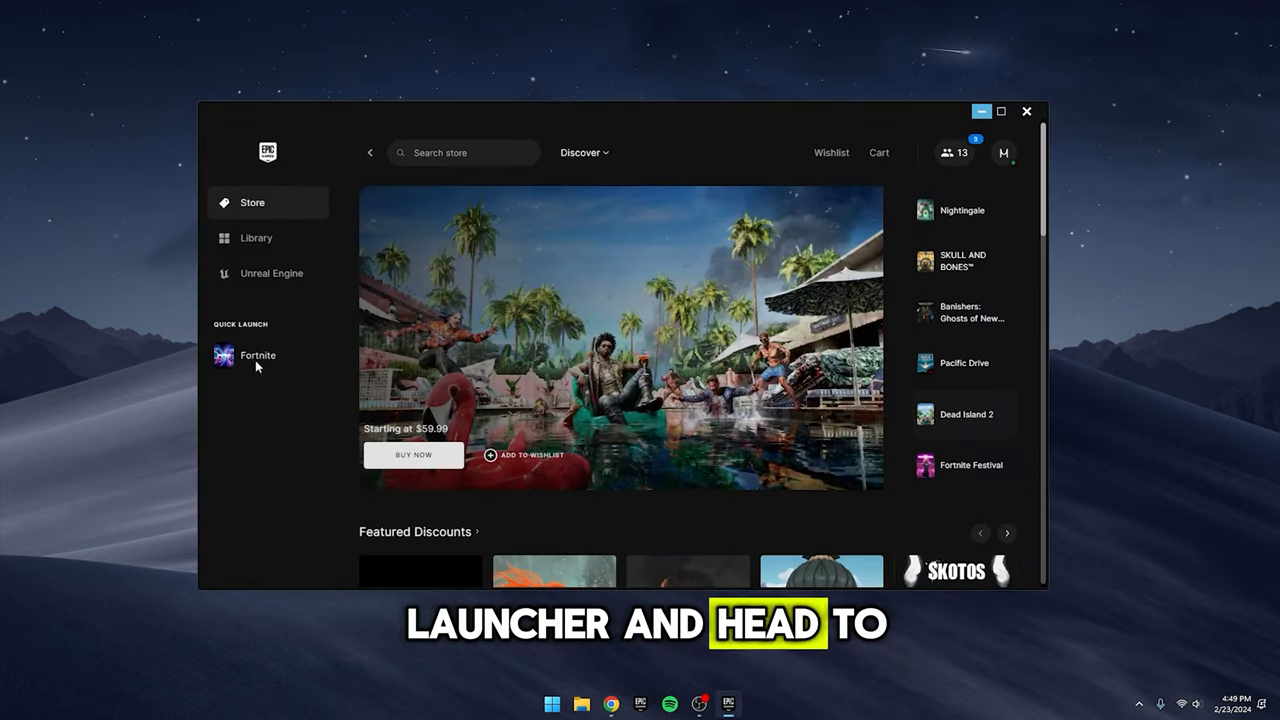
click(256, 238)
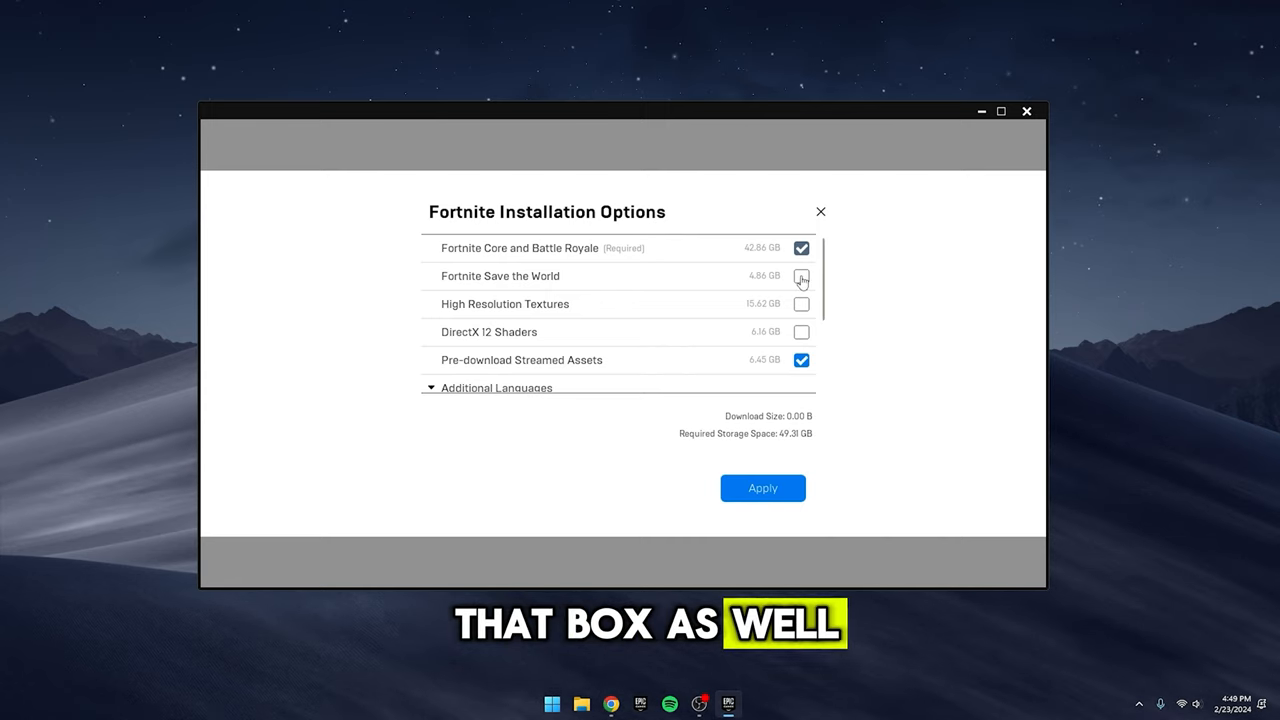
scroll(down, 3)
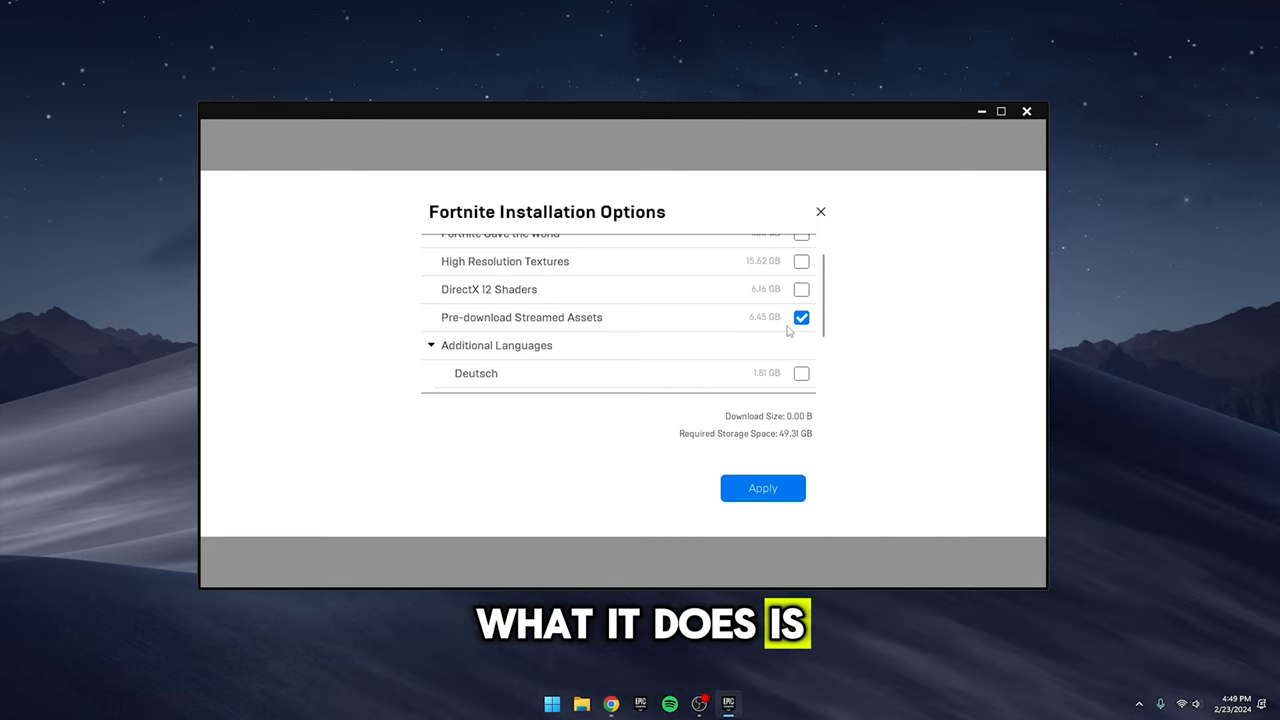
mouse_move(578, 328)
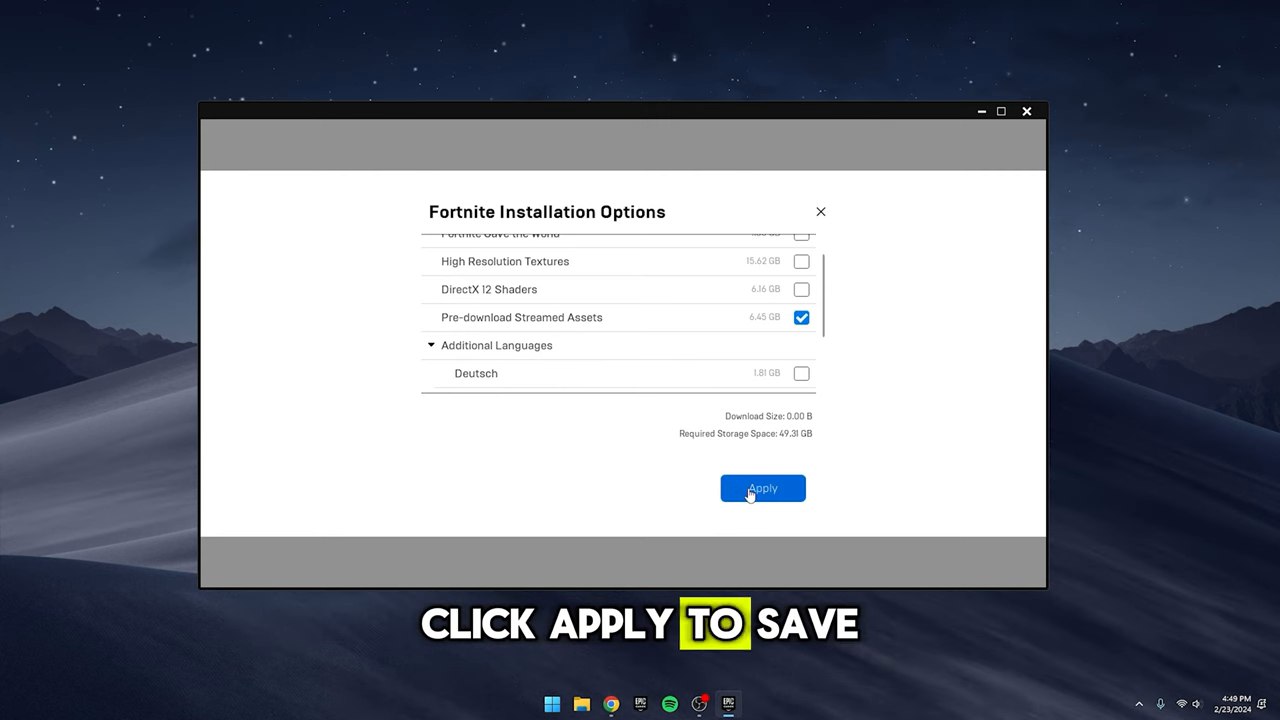
click(762, 488)
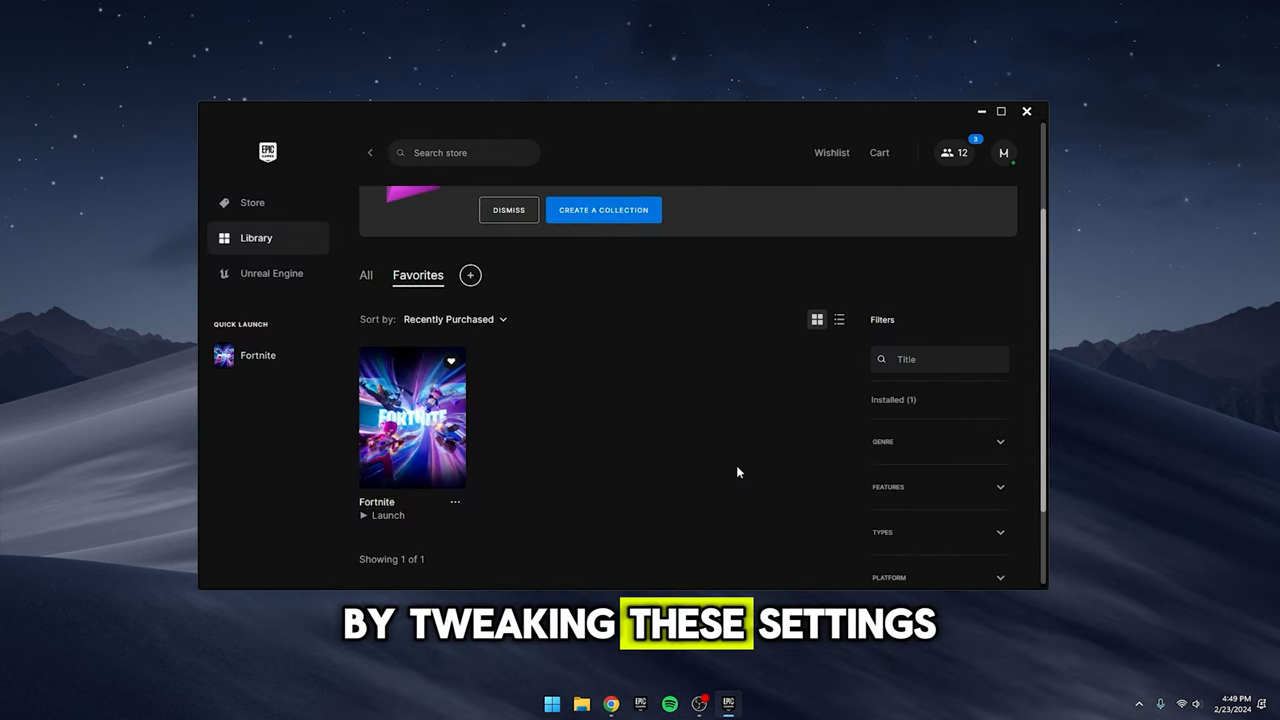
mouse_move(630, 551)
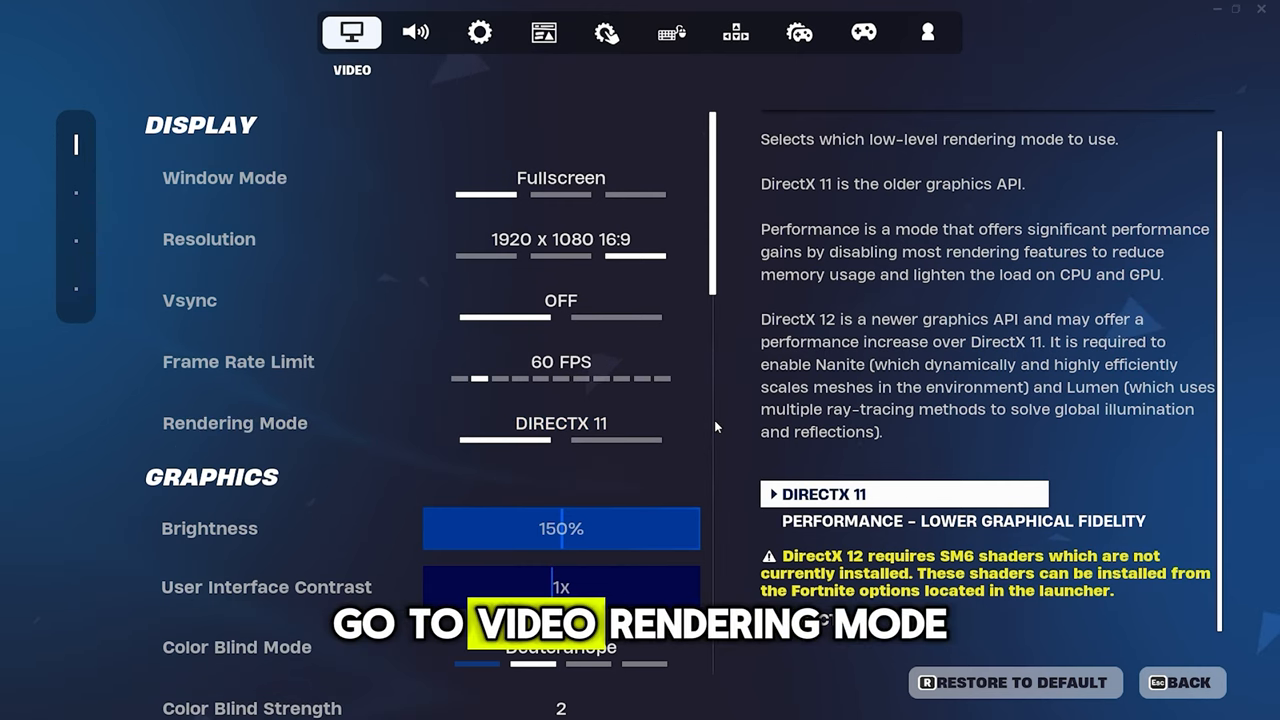
Keep Fullscreen and DirectX 11 and raise the frame rate limit to 160 FPS.
click(560, 423)
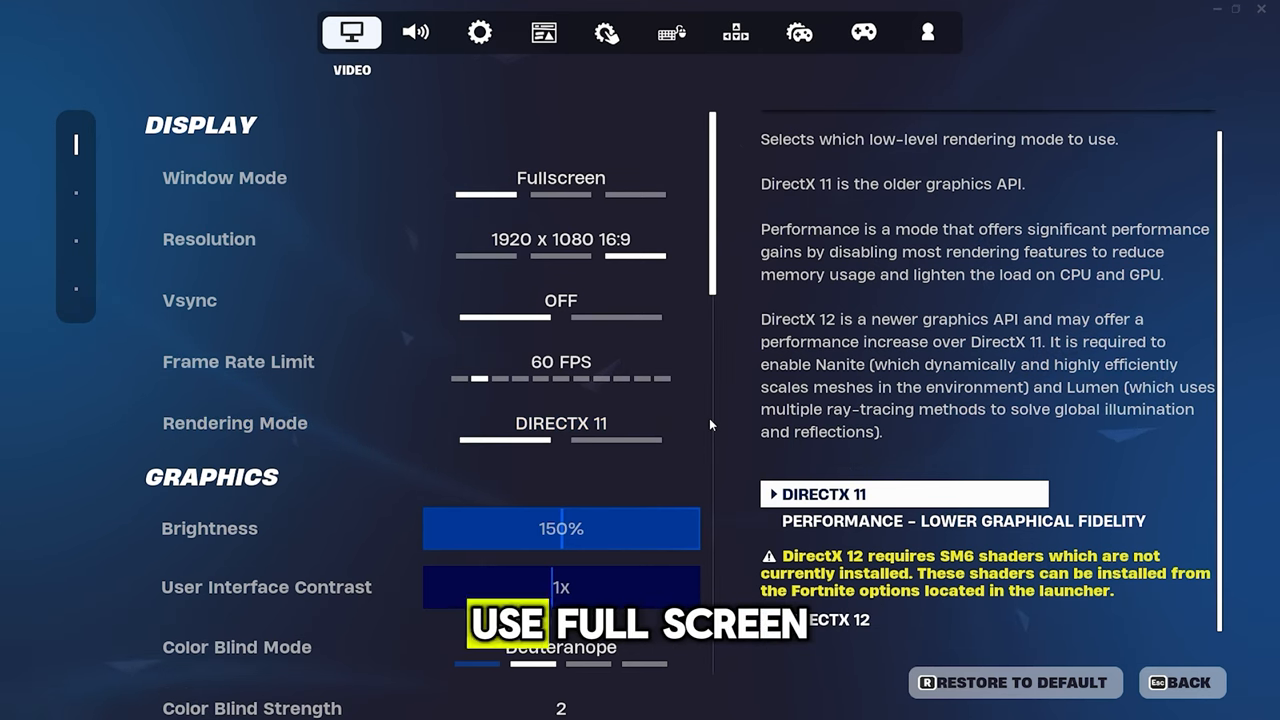
click(224, 177)
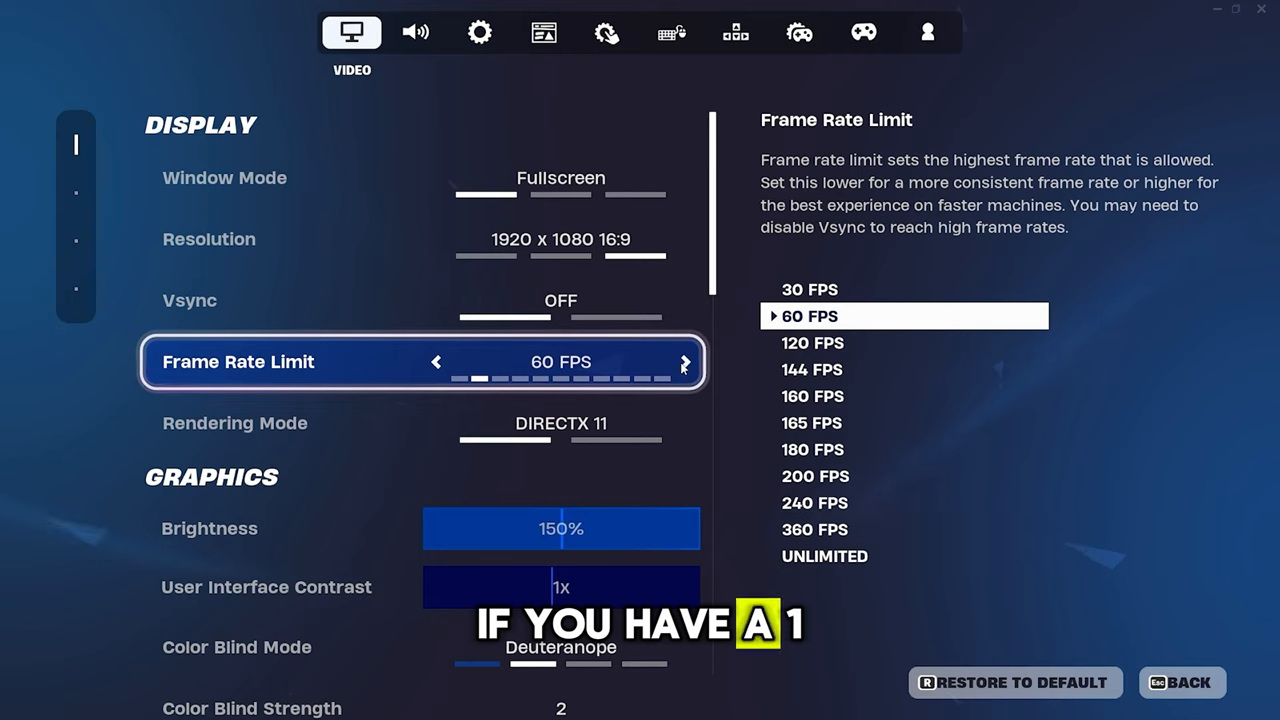
click(684, 362)
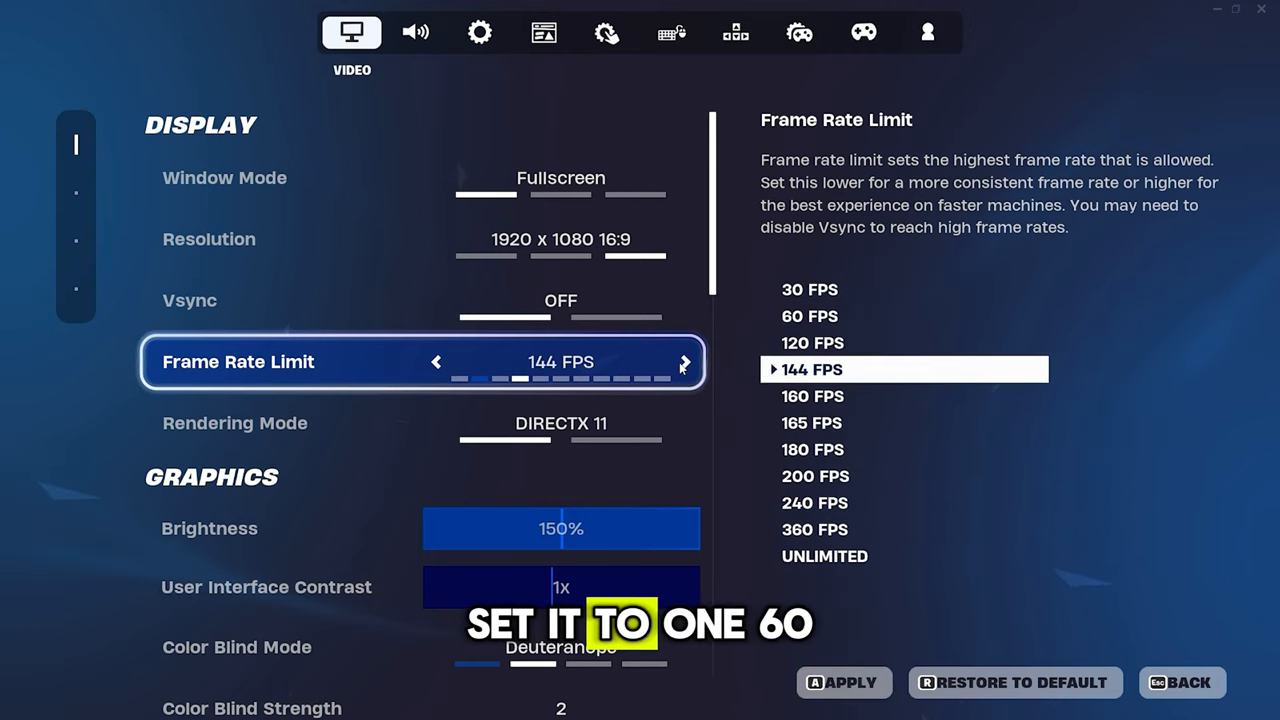
click(684, 362)
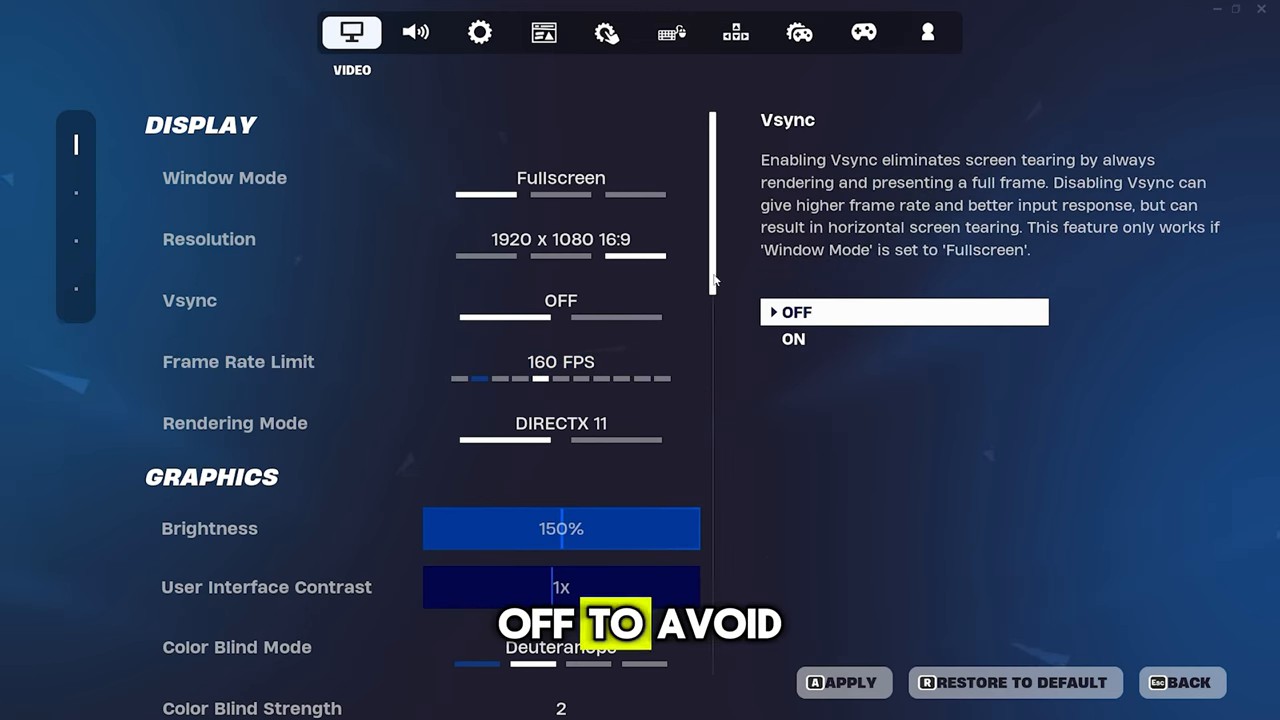
Scroll to the graphics settings with shadows and reflections off and textures low.
scroll(down, 3)
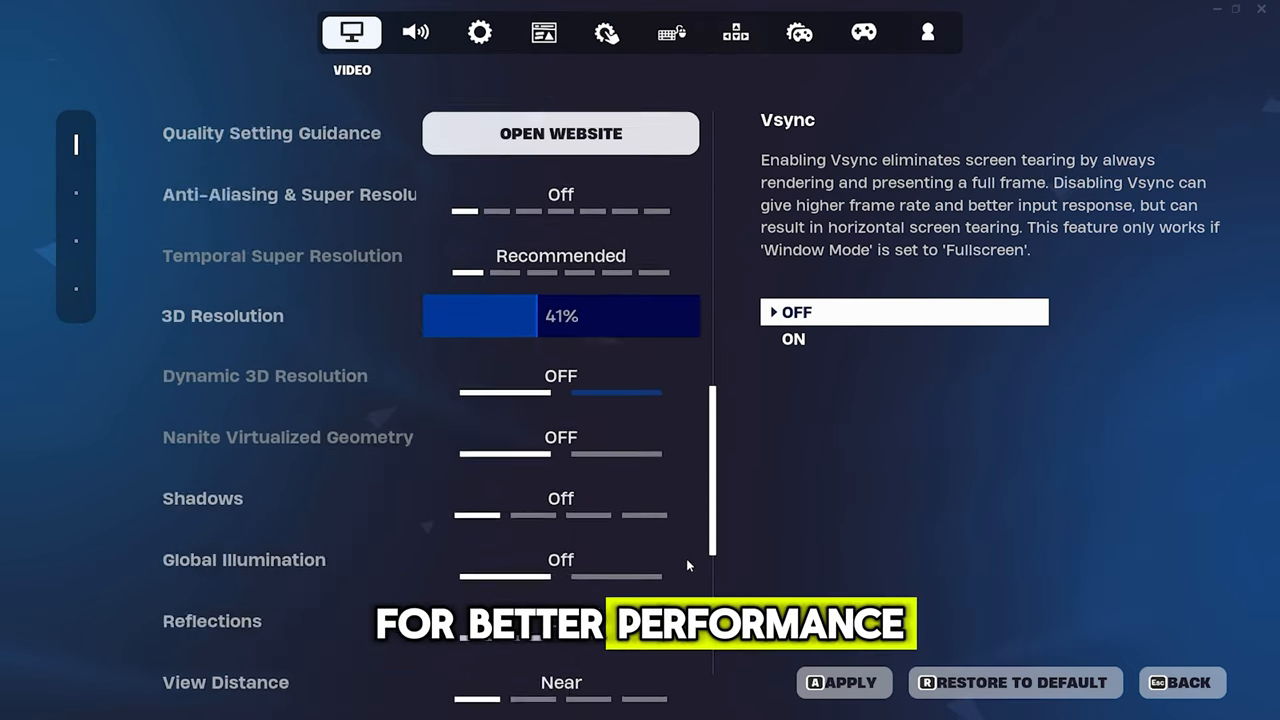
scroll(down, 3)
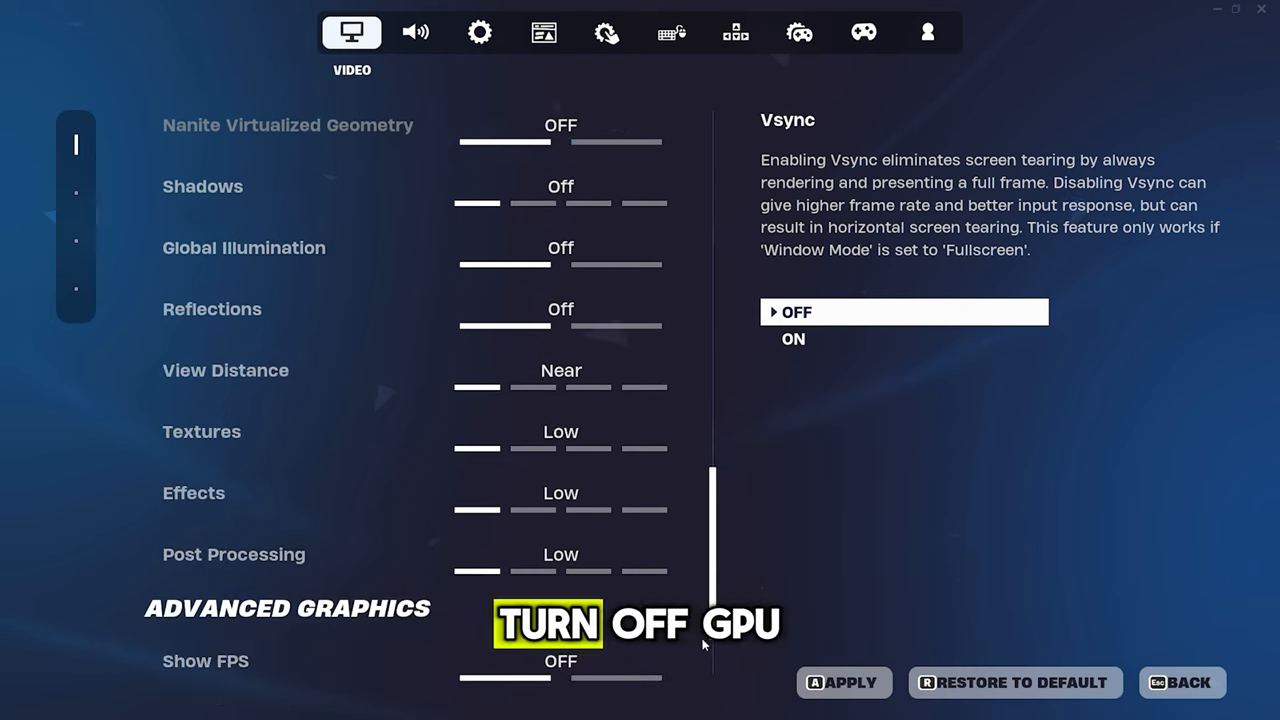